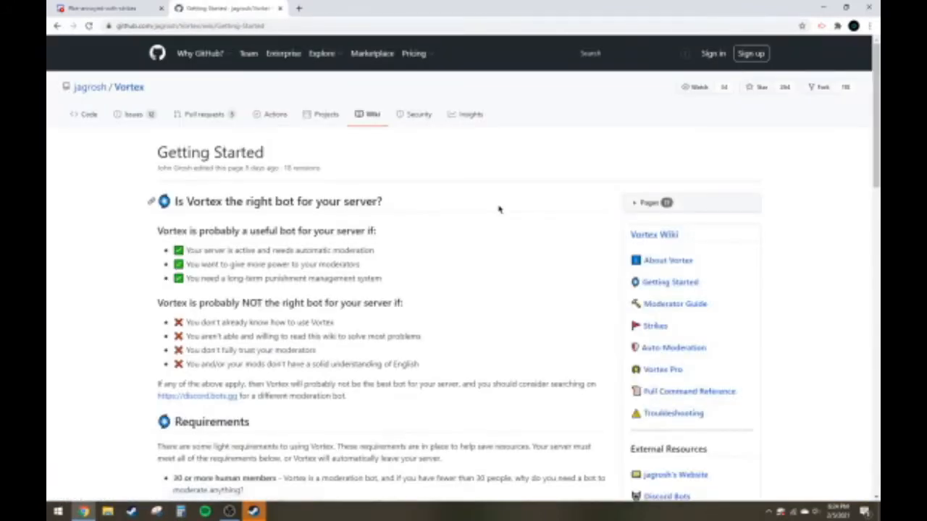
mouse_move(113, 189)
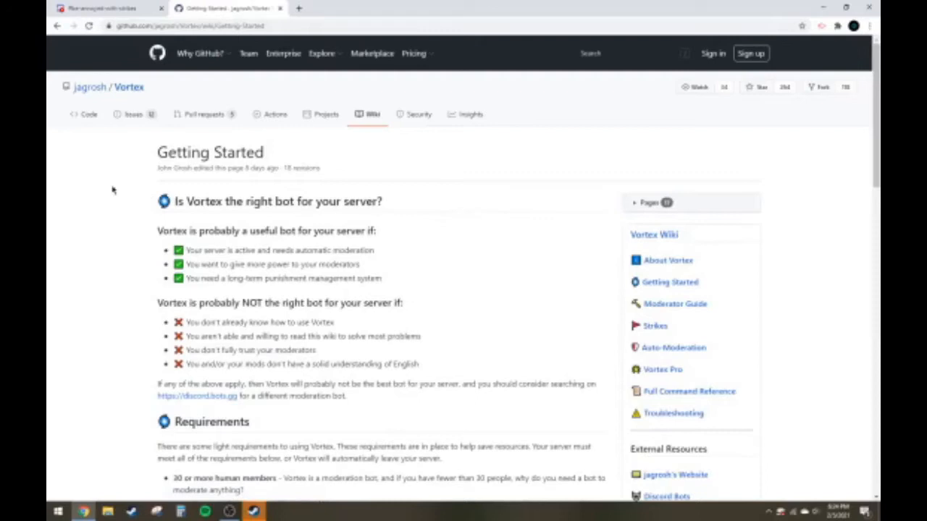
mouse_move(332, 158)
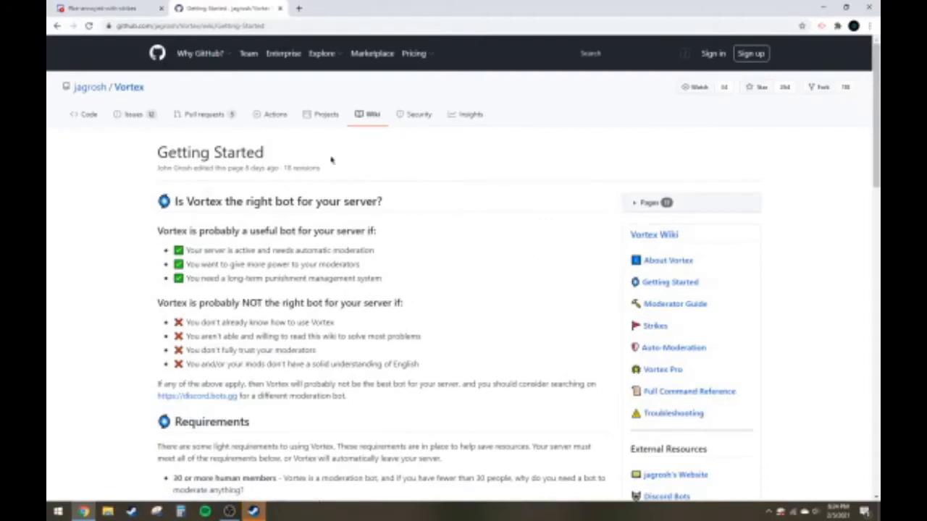
mouse_move(84, 231)
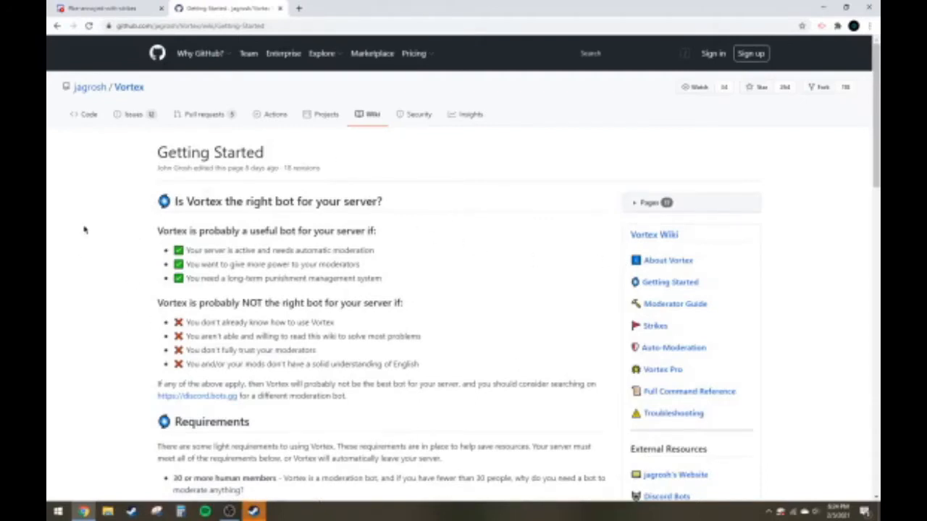
- Scroll the Getting Started wiki page to the Requirements and Adding Vortex sections
scroll(down, 3)
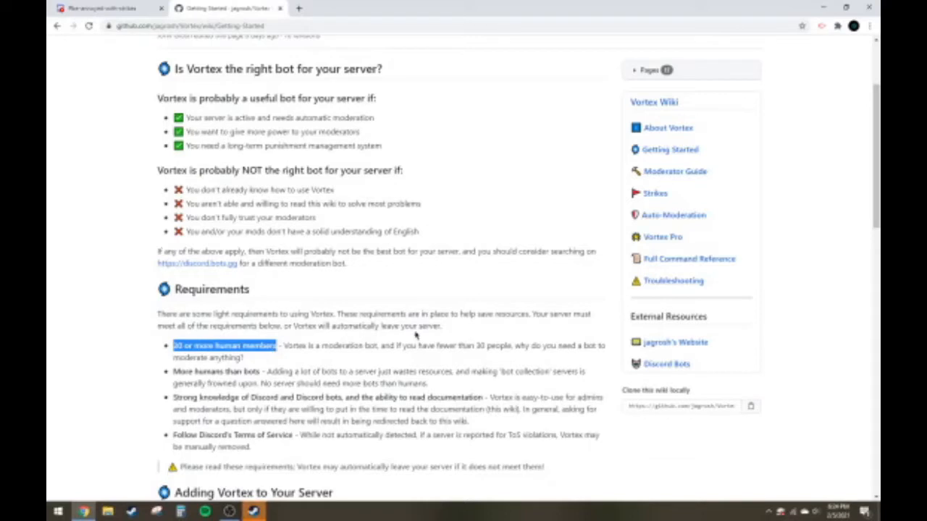
scroll(down, 3)
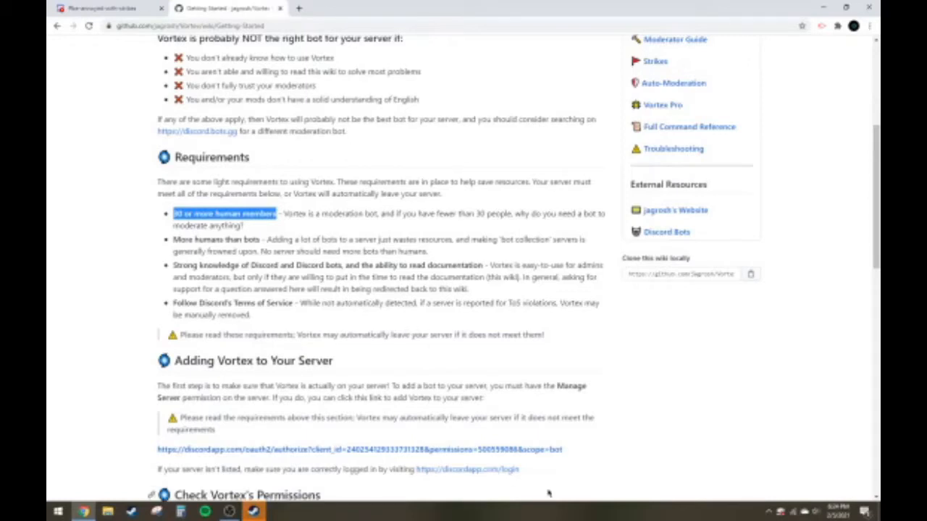
- Follow the invite link and choose the Stupid Server That Doesn't Really Do Anything
click(358, 449)
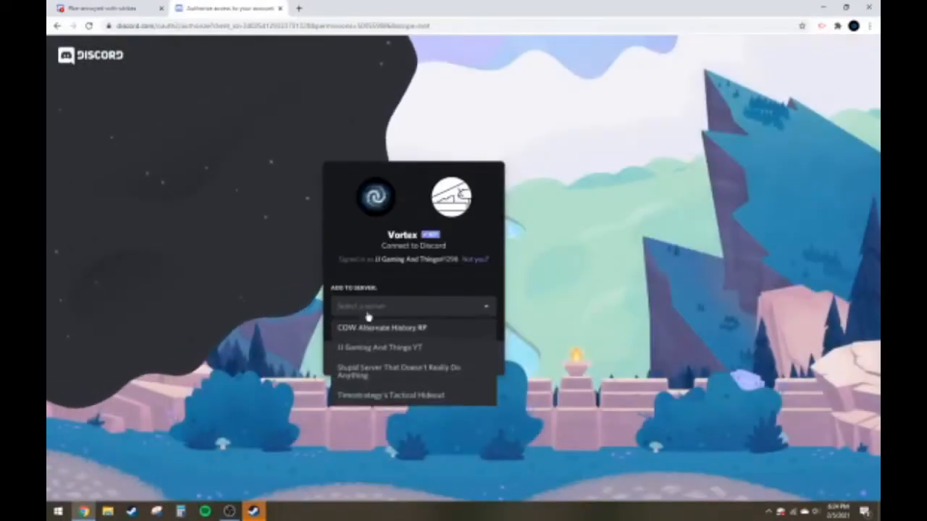
click(401, 371)
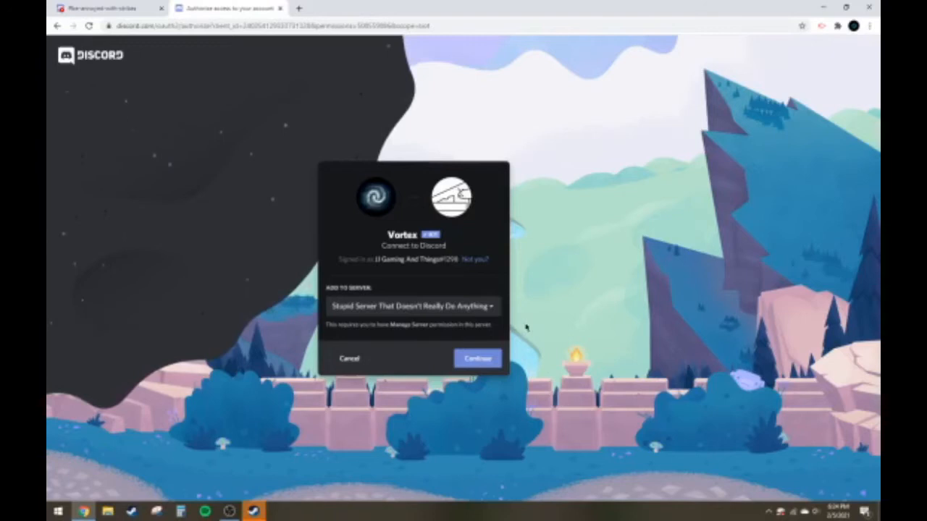
click(477, 358)
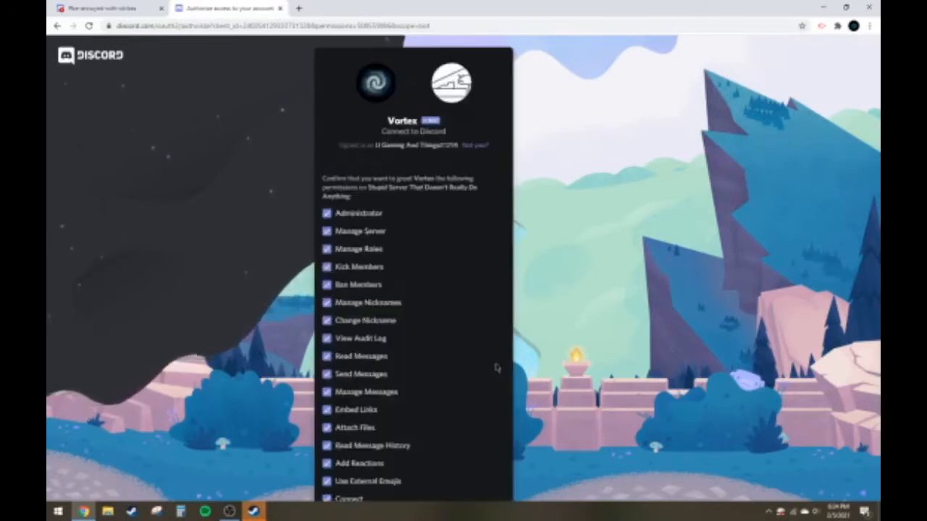
mouse_move(510, 383)
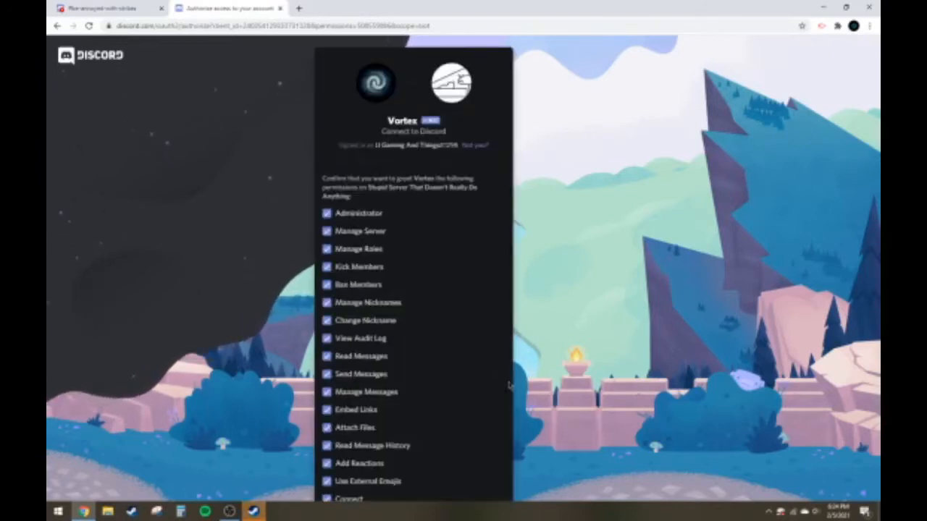
- Authorize Vortex's requested permissions, pass the captcha and return to Discord
scroll(down, 3)
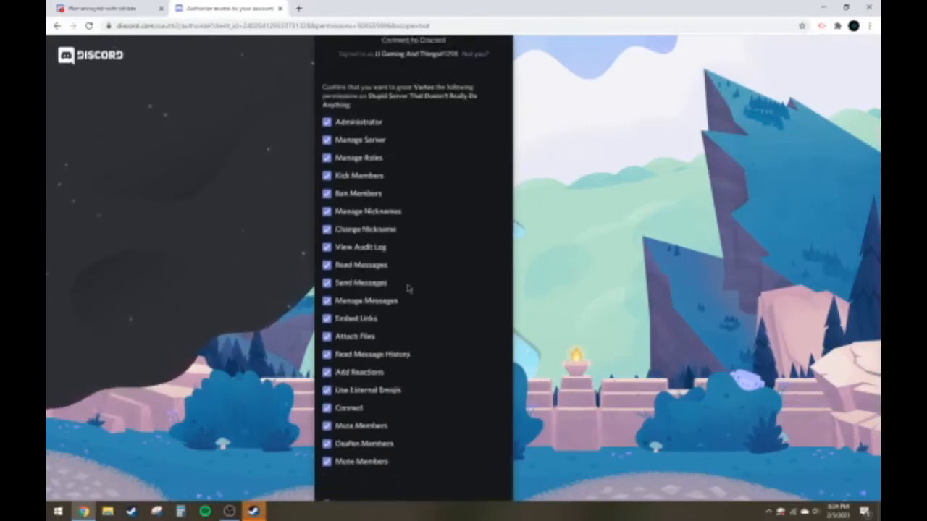
scroll(down, 3)
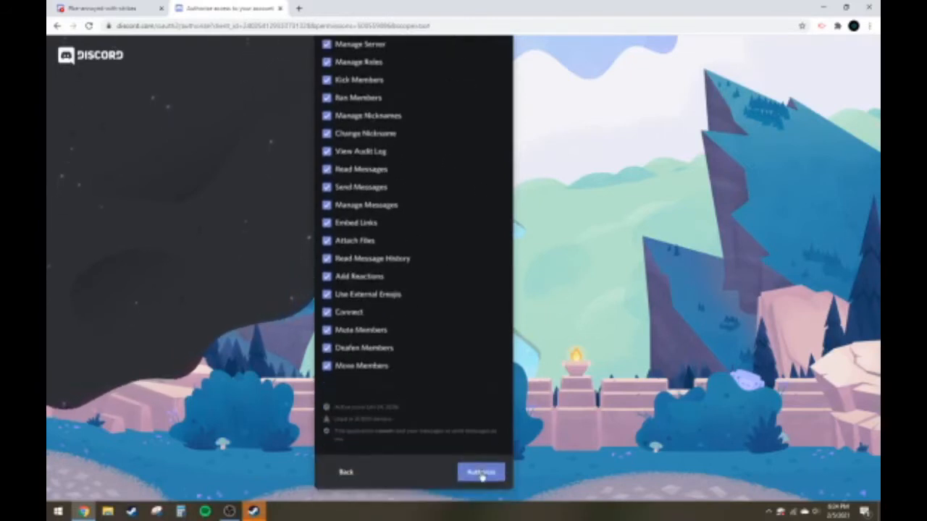
click(481, 472)
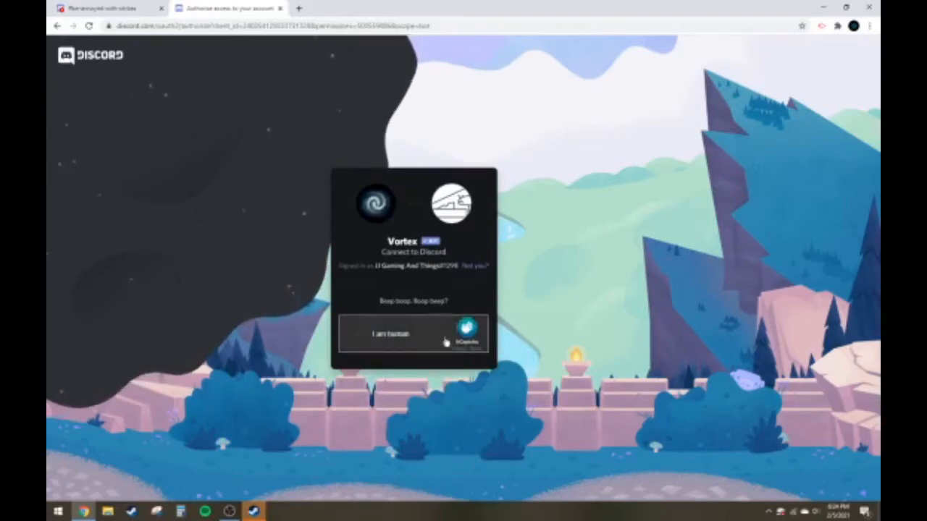
click(466, 335)
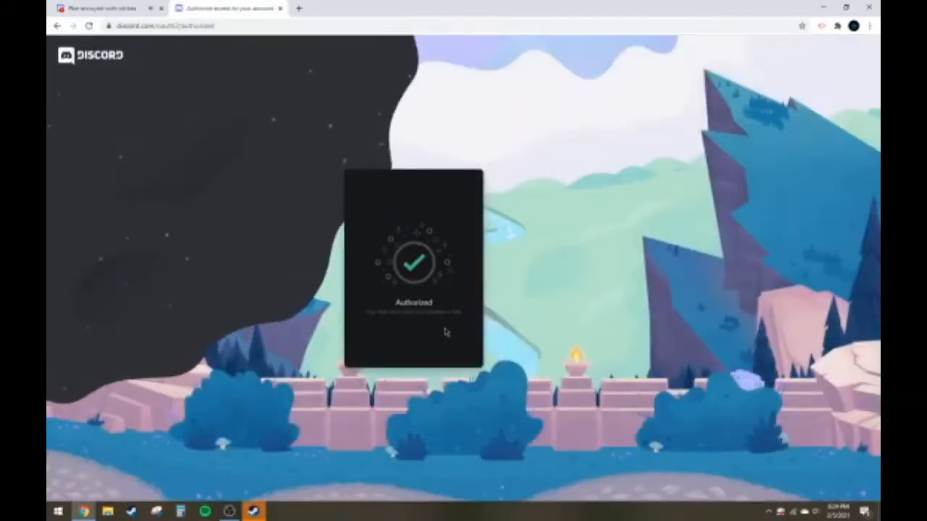
click(108, 9)
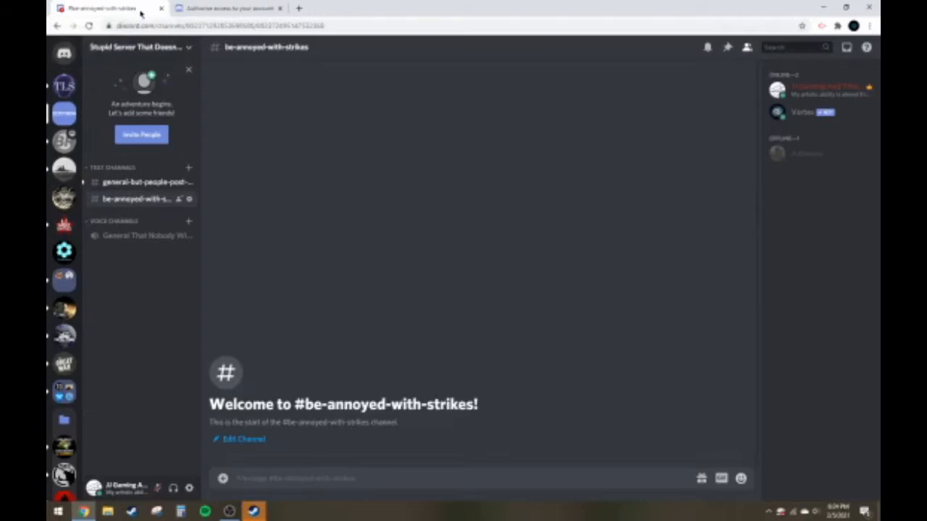
- Check Vortex's join message in general, then send >>setup in be-annoyed-with-strikes
click(144, 182)
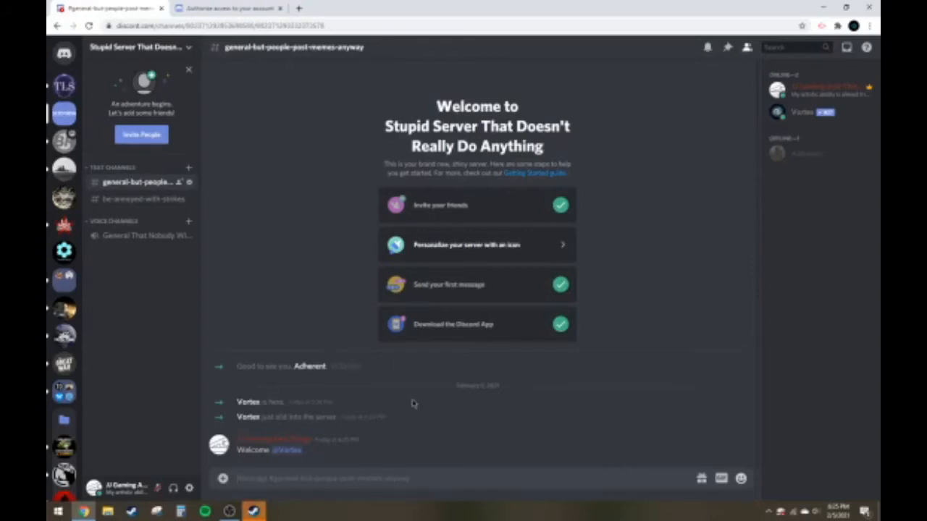
mouse_move(162, 238)
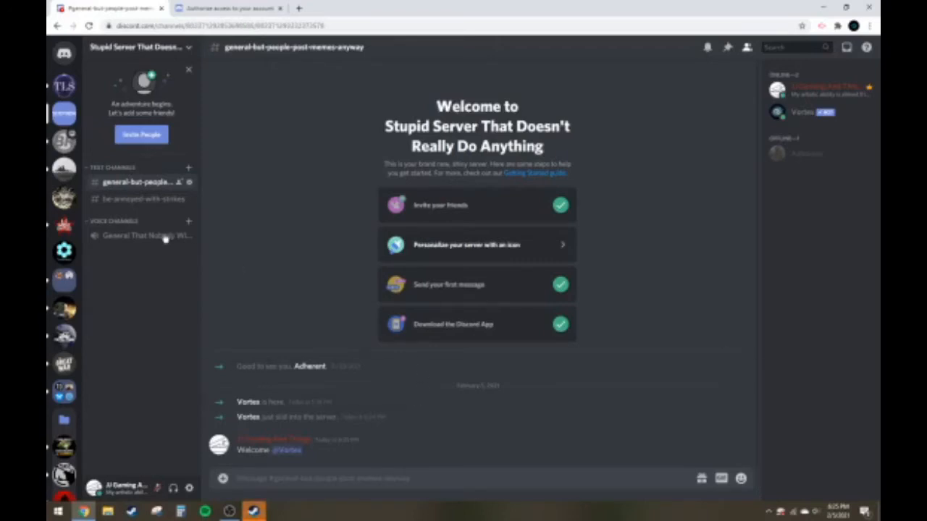
click(138, 198)
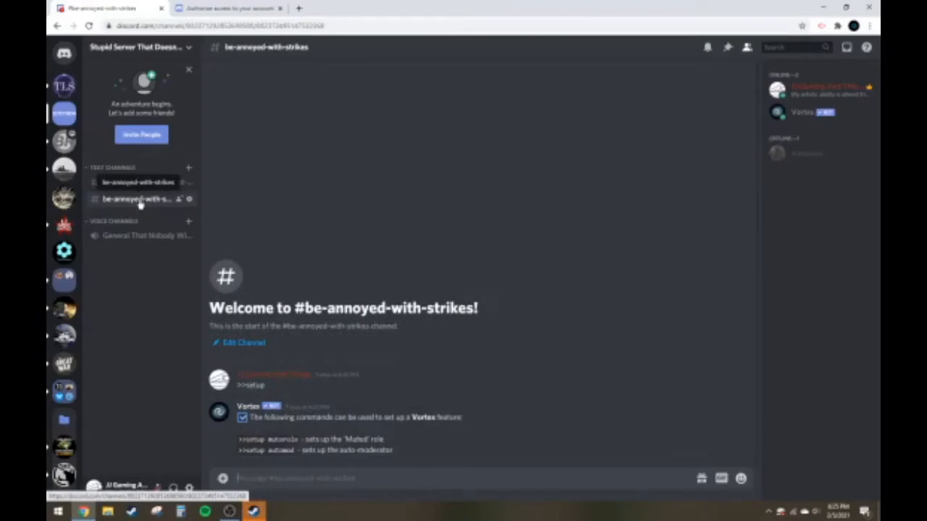
text(>>setup)
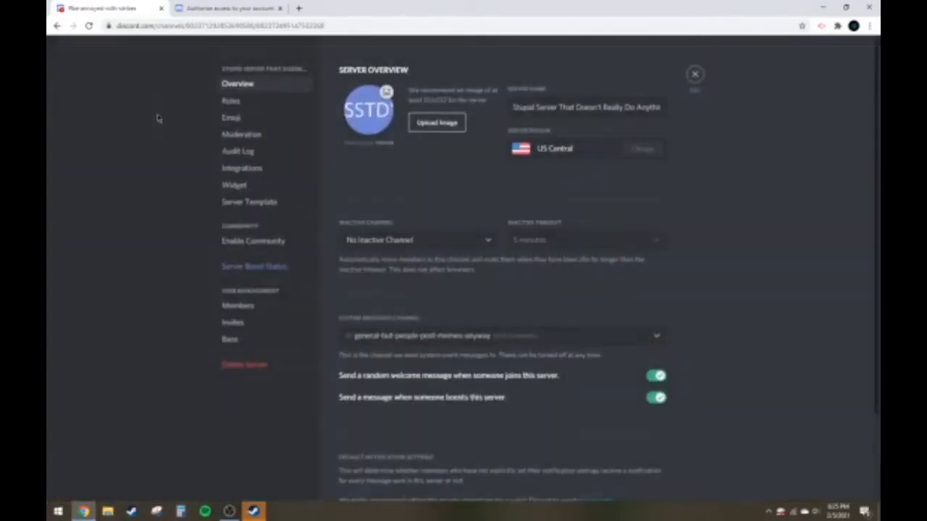
- Run >>setup muterole and confirm creating the Muted role with its channel overrides
click(231, 100)
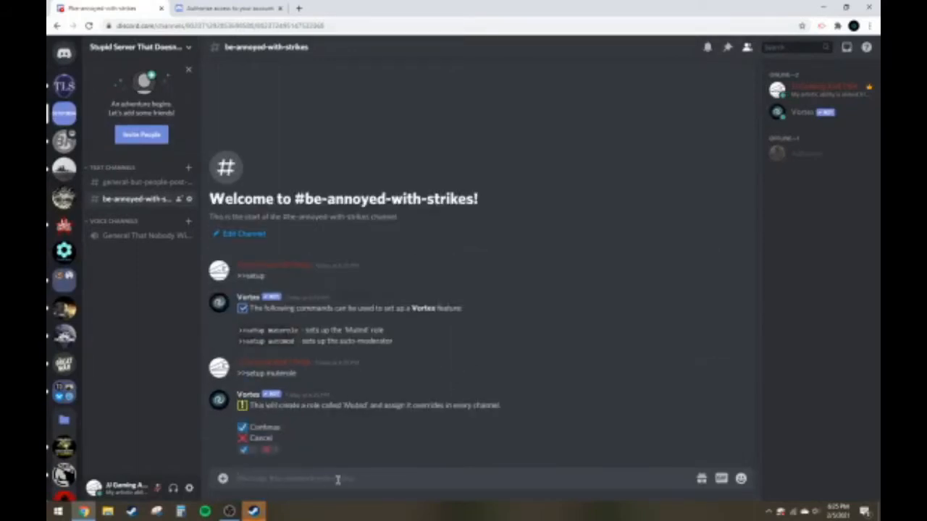
click(241, 427)
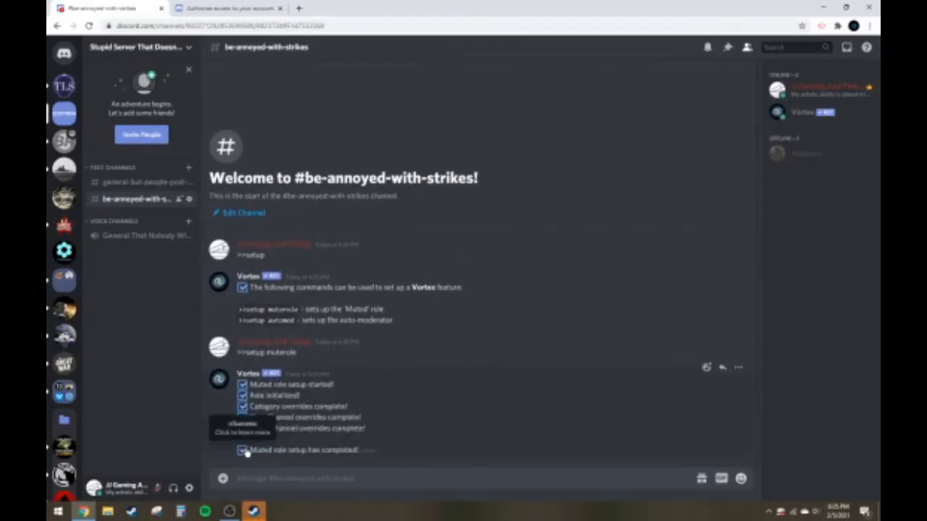
click(145, 46)
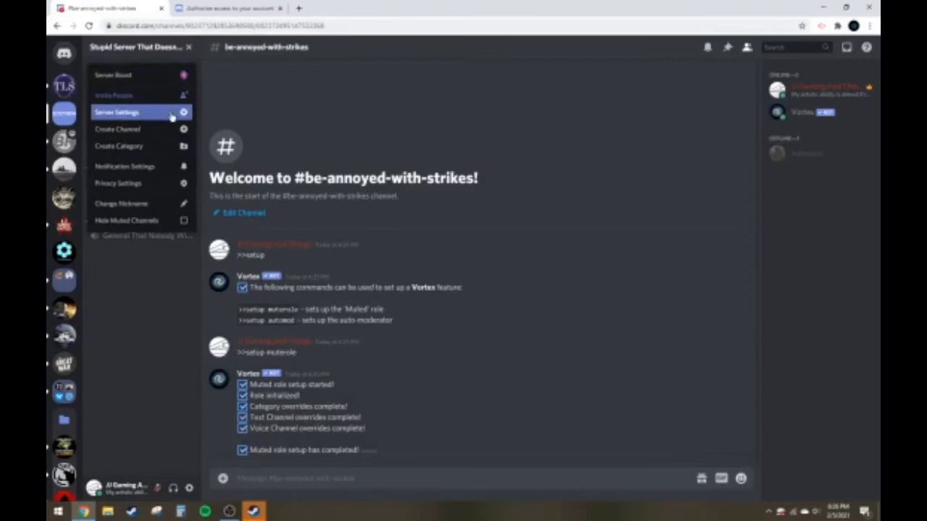
- Review the server's Roles settings and save the unsaved role changes
click(127, 113)
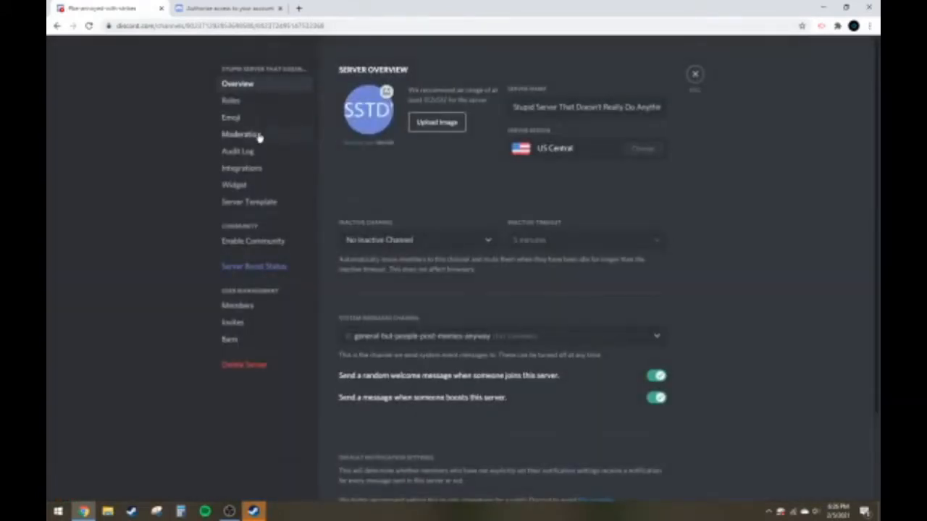
click(231, 100)
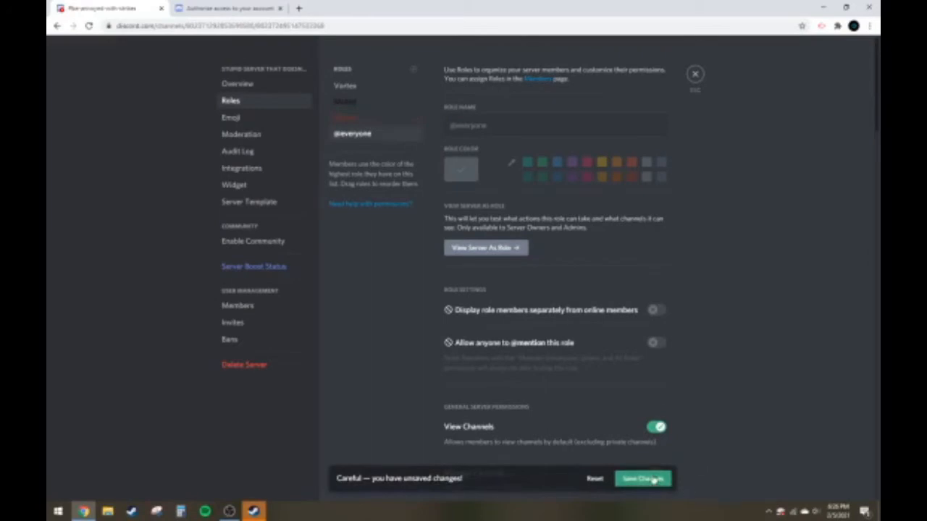
click(643, 477)
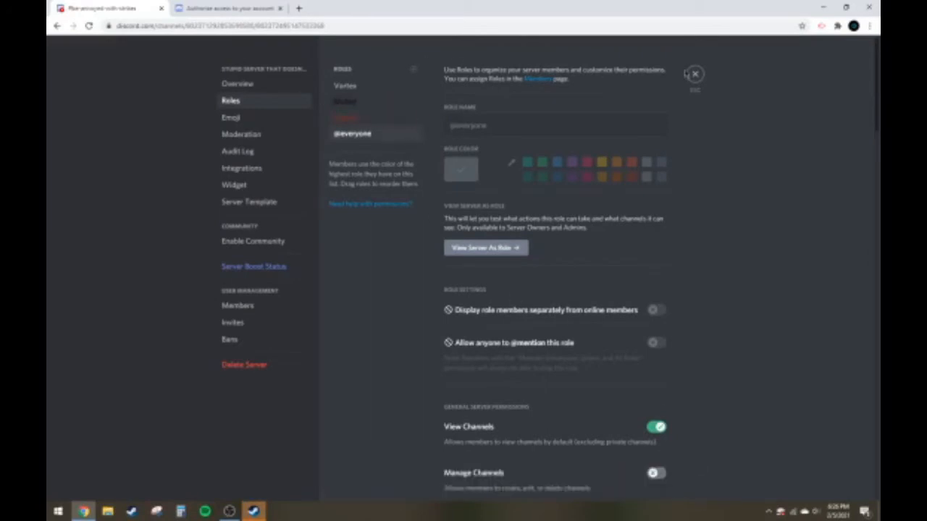
click(693, 73)
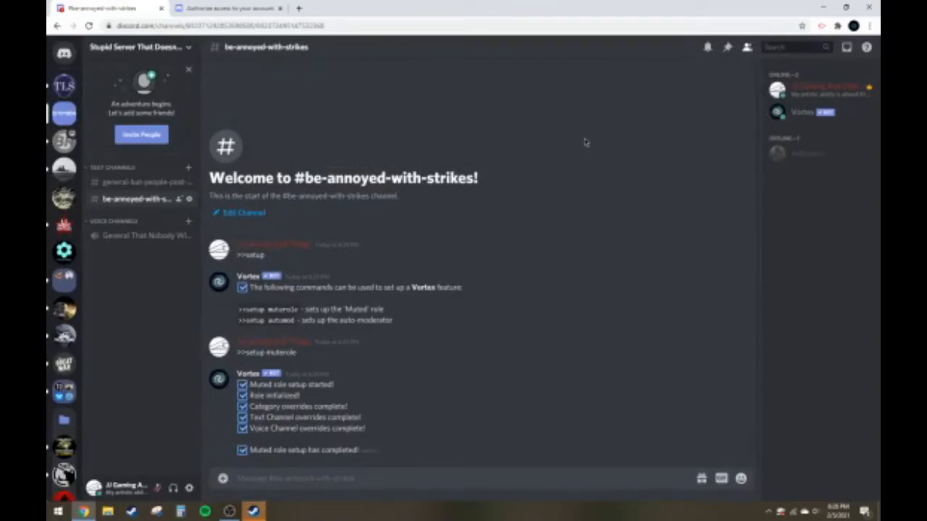
mouse_move(319, 287)
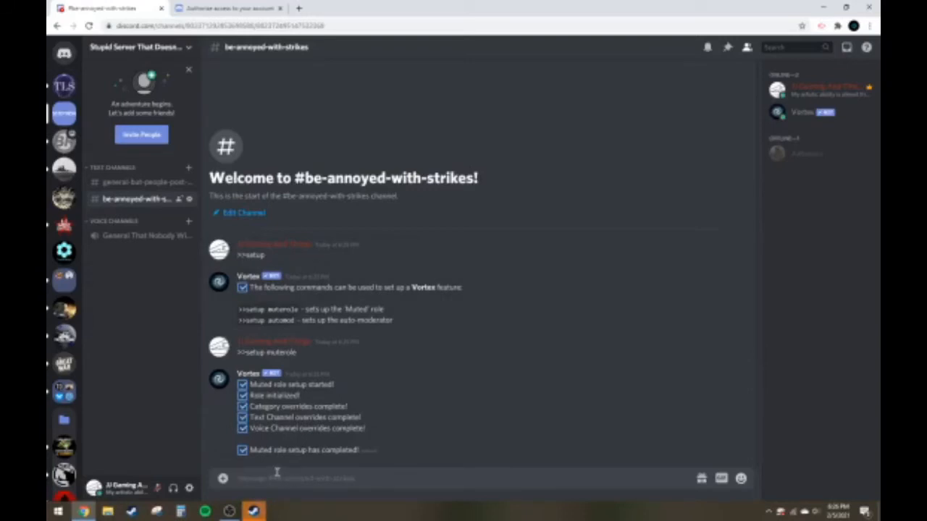
- Send >>help to Vortex and switch to its GitHub wiki Commands page
text(>>help)
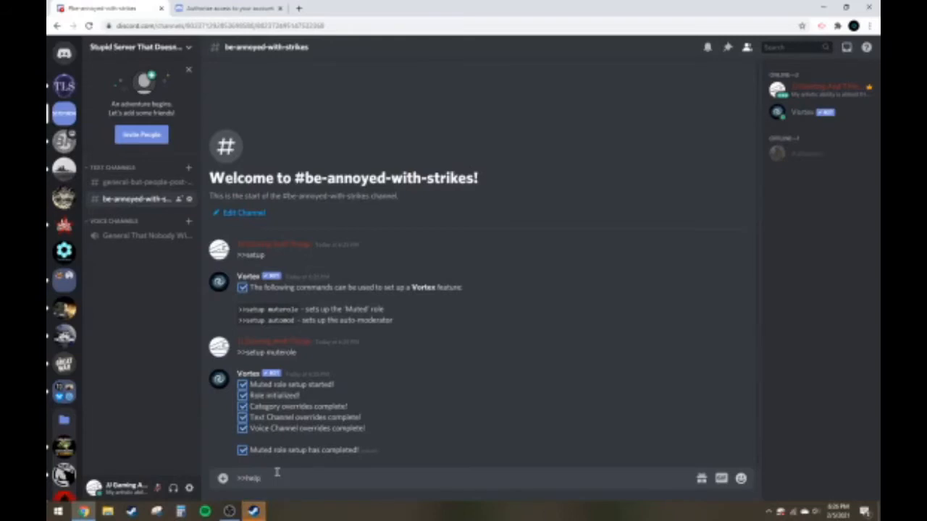
key(Enter)
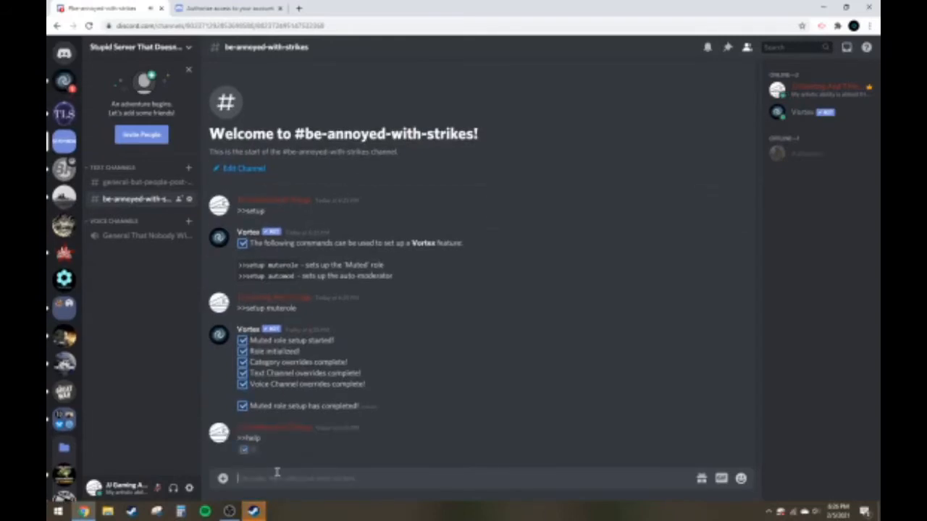
click(225, 8)
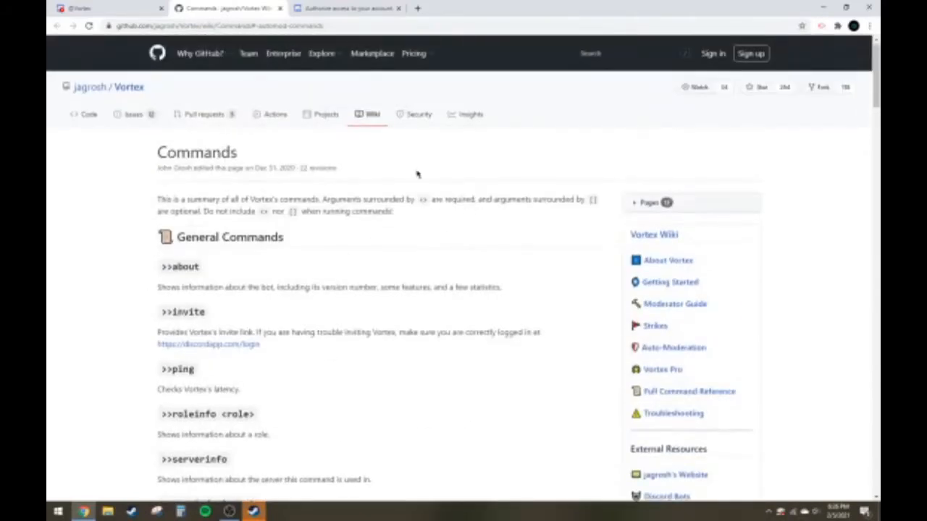
mouse_move(339, 124)
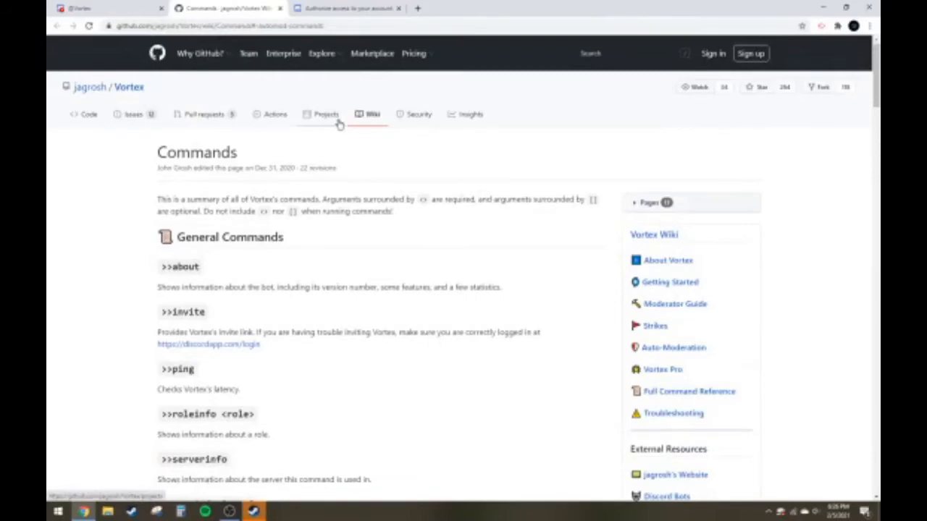
- Scroll the Commands wiki page to the Automod Commands section, then return to Discord
scroll(down, 3)
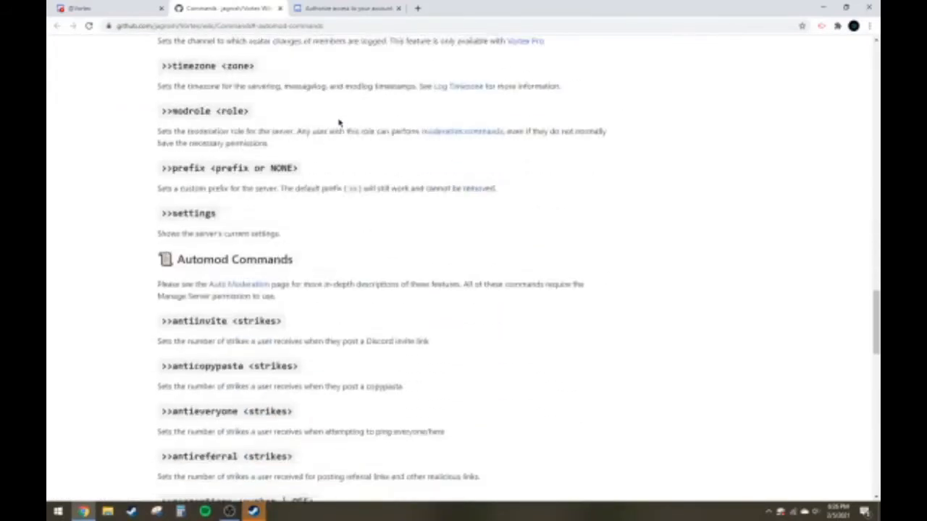
scroll(down, 3)
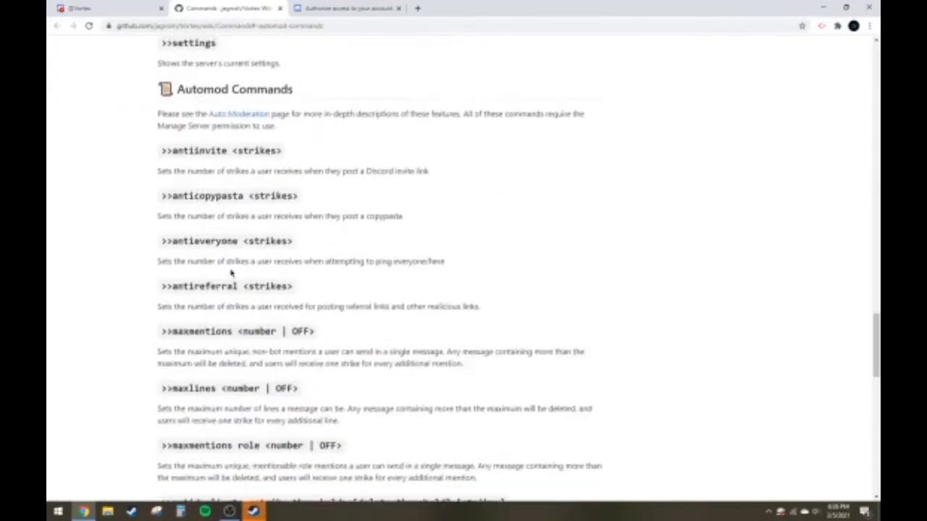
mouse_move(171, 437)
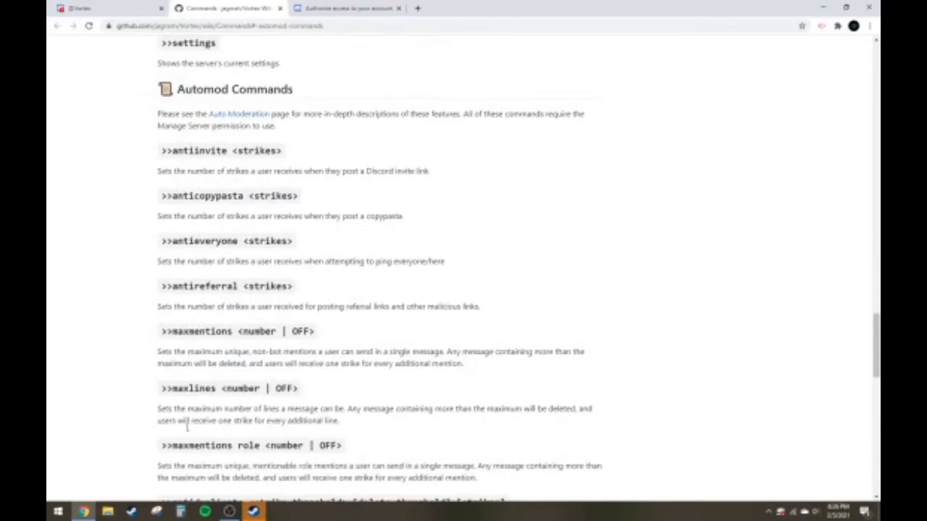
scroll(down, 3)
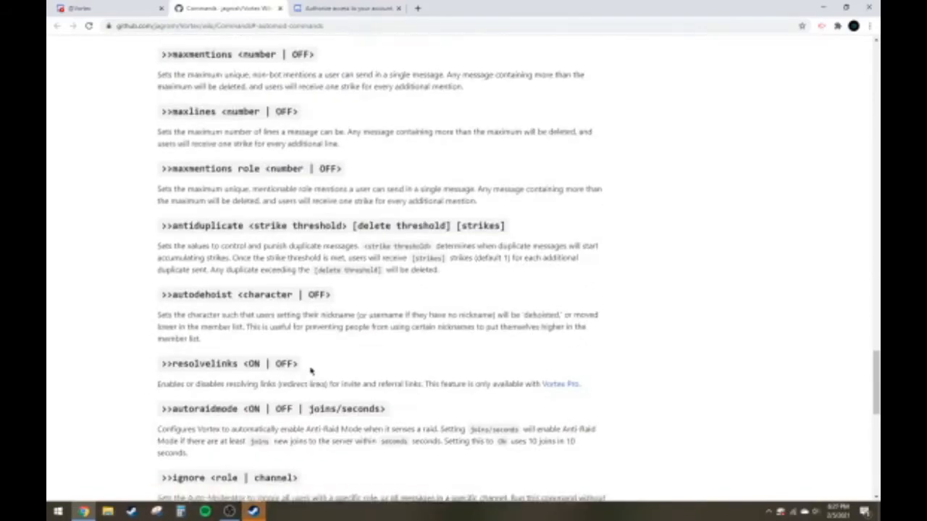
scroll(down, 3)
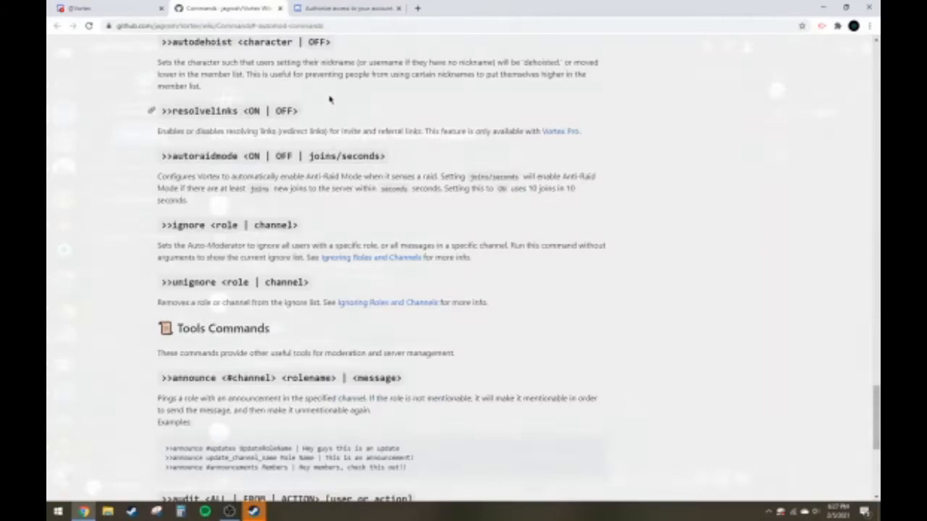
click(87, 10)
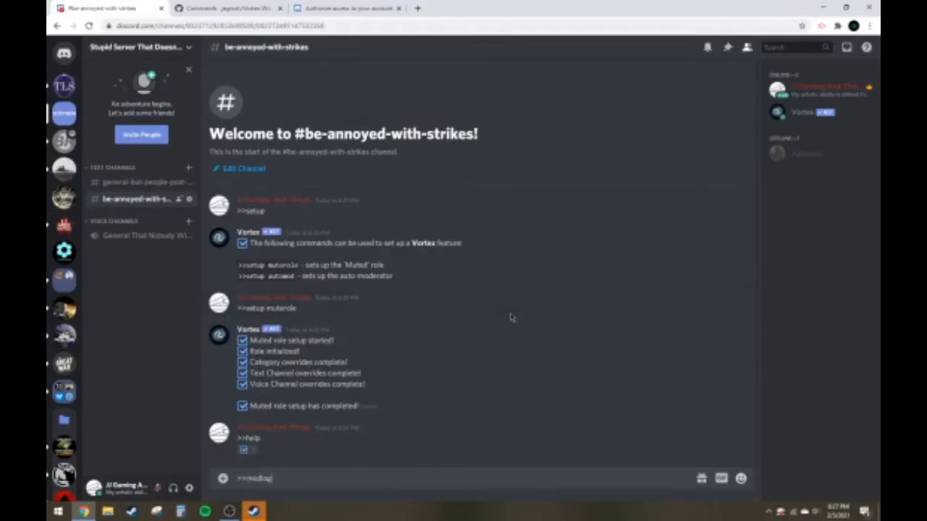
- Enter >>modlog #be-annoyed-with-strikes to set the moderation log channel
text(#)
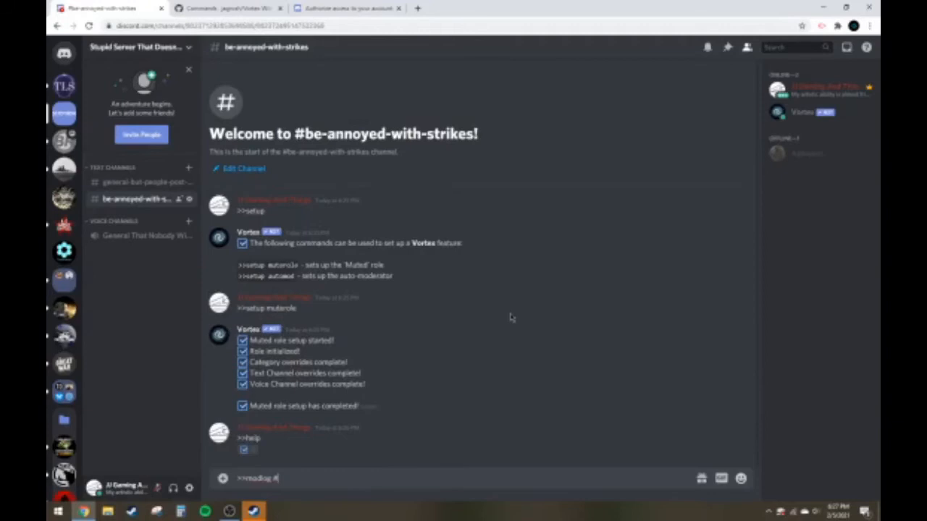
mouse_move(496, 310)
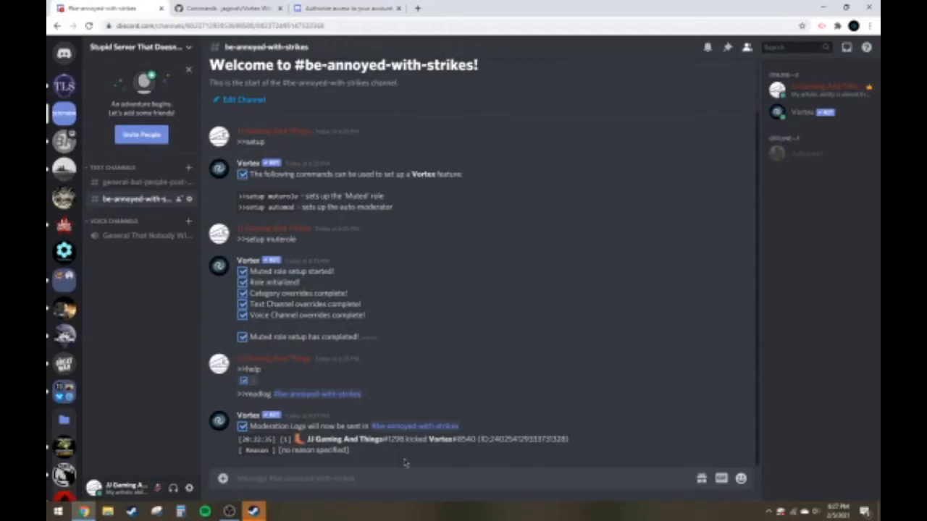
mouse_move(507, 414)
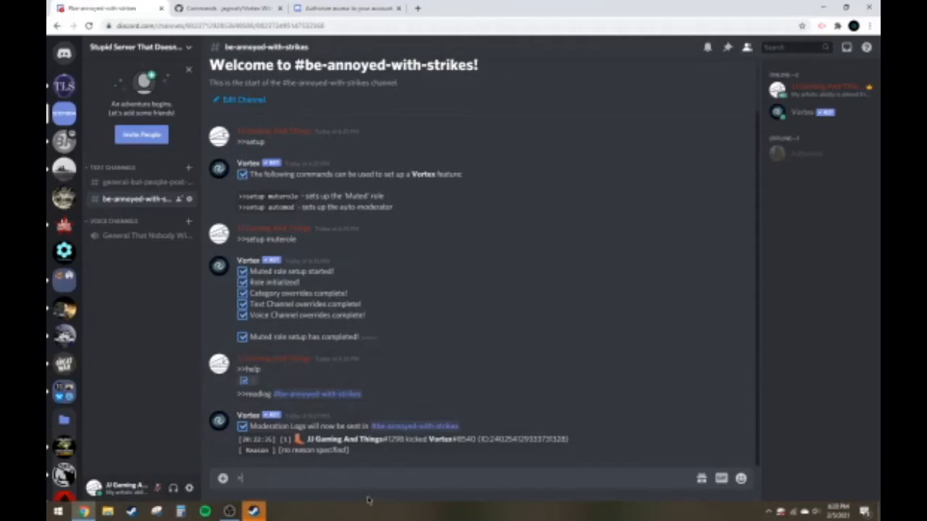
- Confirm >>setup automod defaults and send >>maxmentions 50
text(>>s)
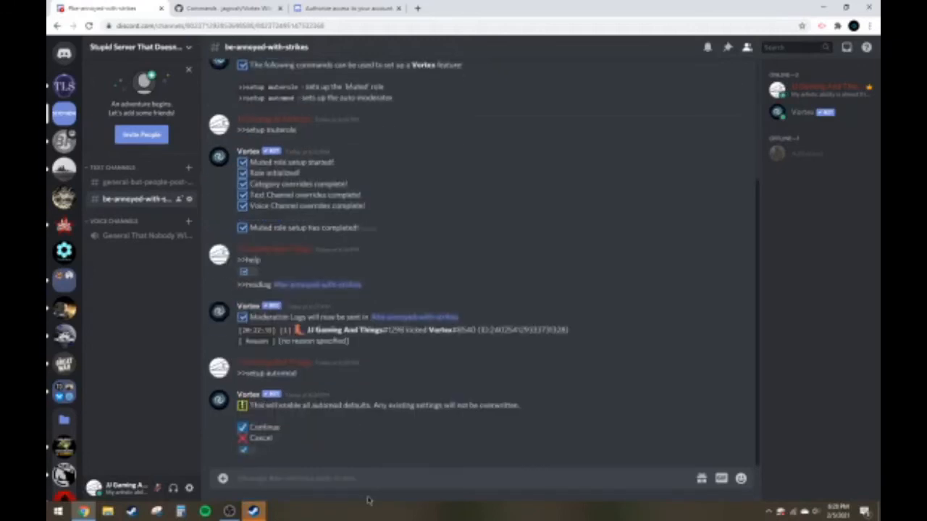
click(247, 425)
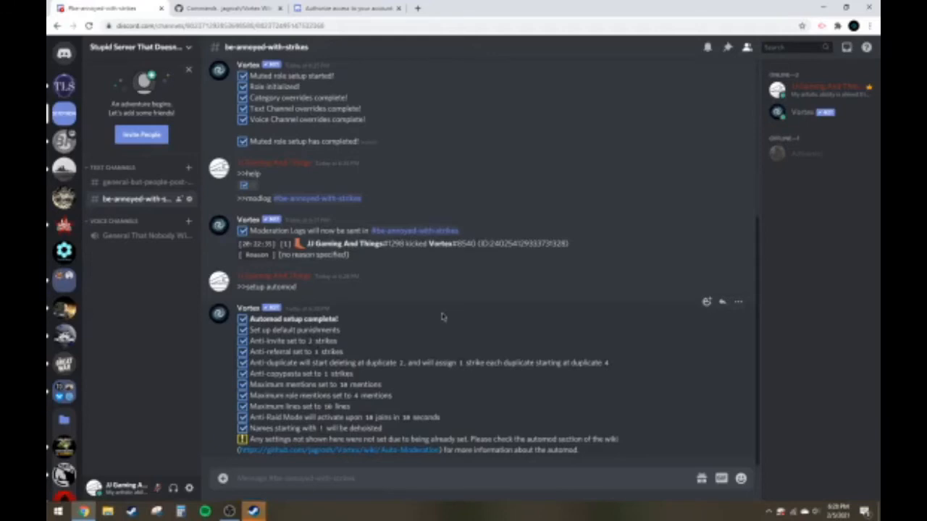
text(>>)
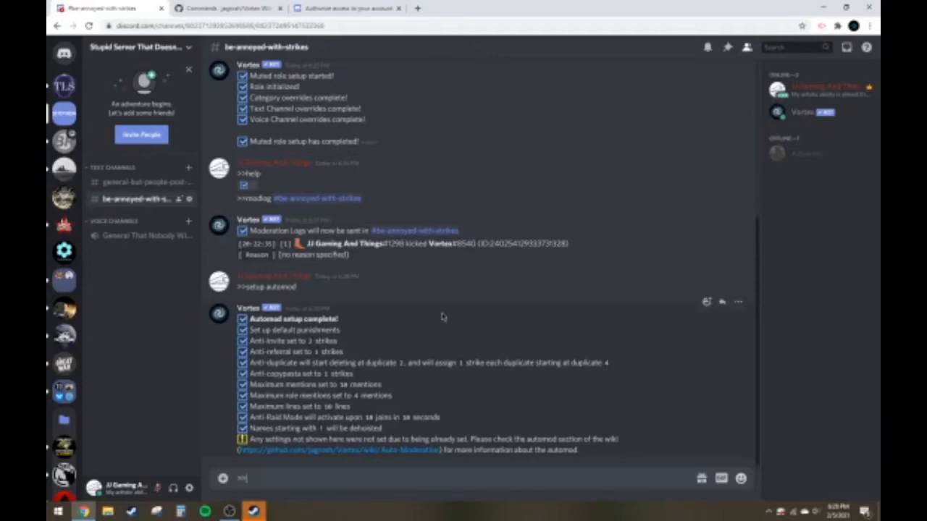
text(>>maxmentions)
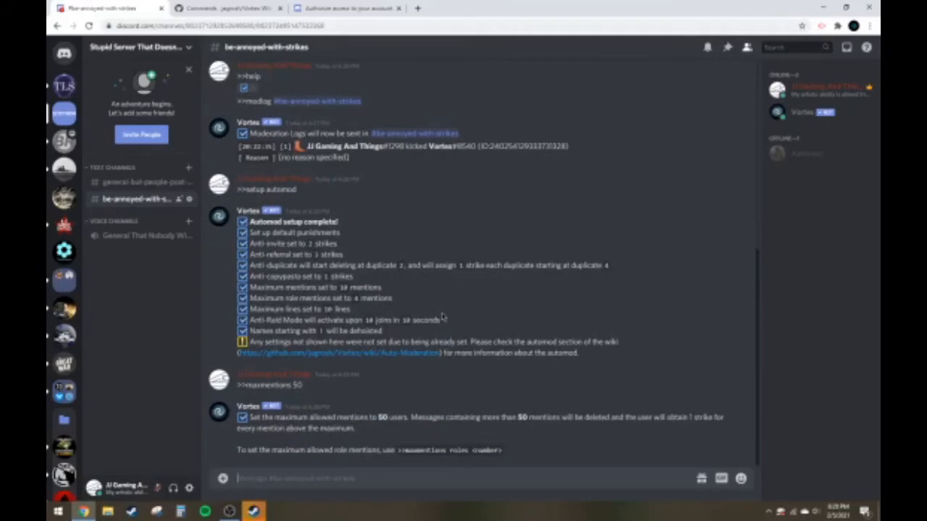
mouse_move(550, 453)
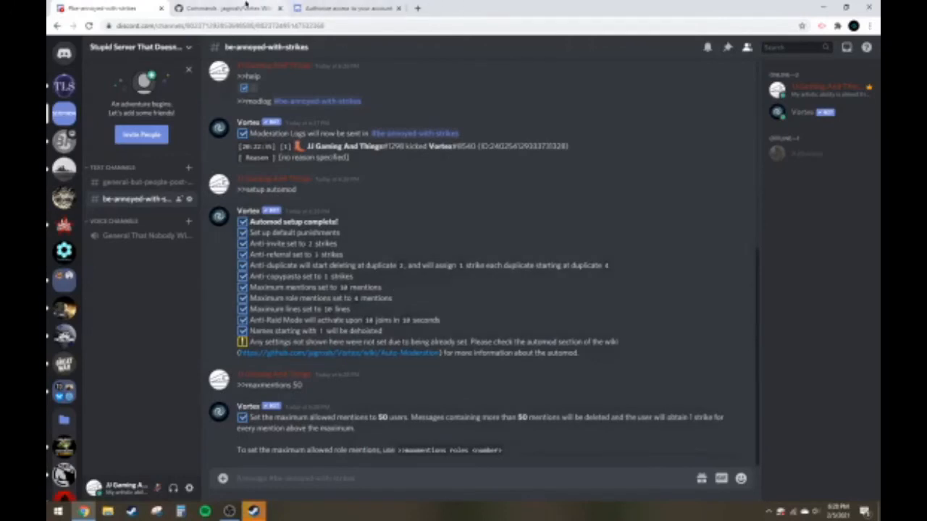
click(218, 9)
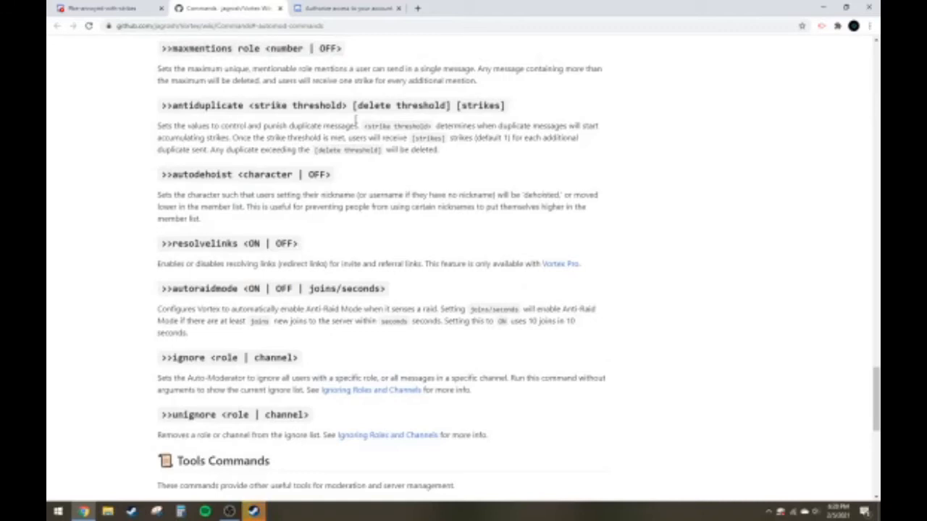
click(94, 11)
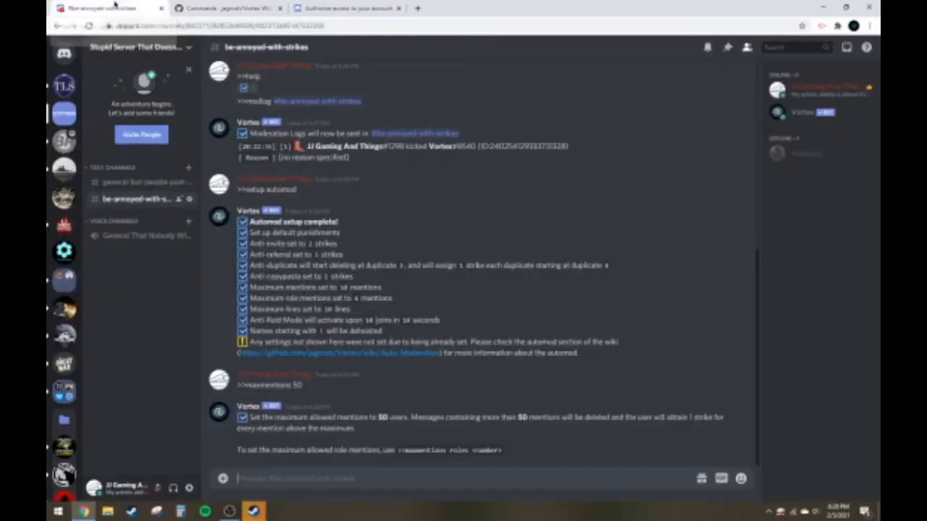
mouse_move(495, 382)
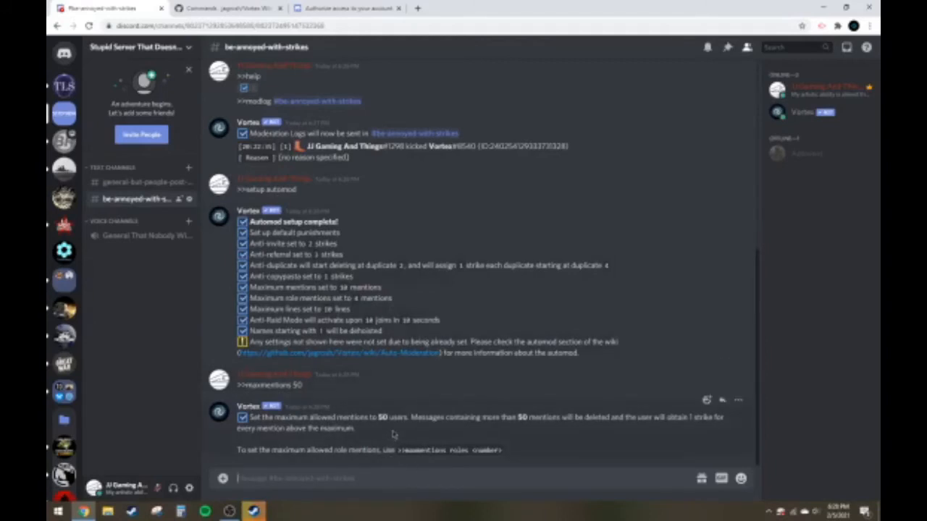
- Set punishments to mute at 2 strikes and ban 1 week at 6 strikes
text(>>punishment 2)
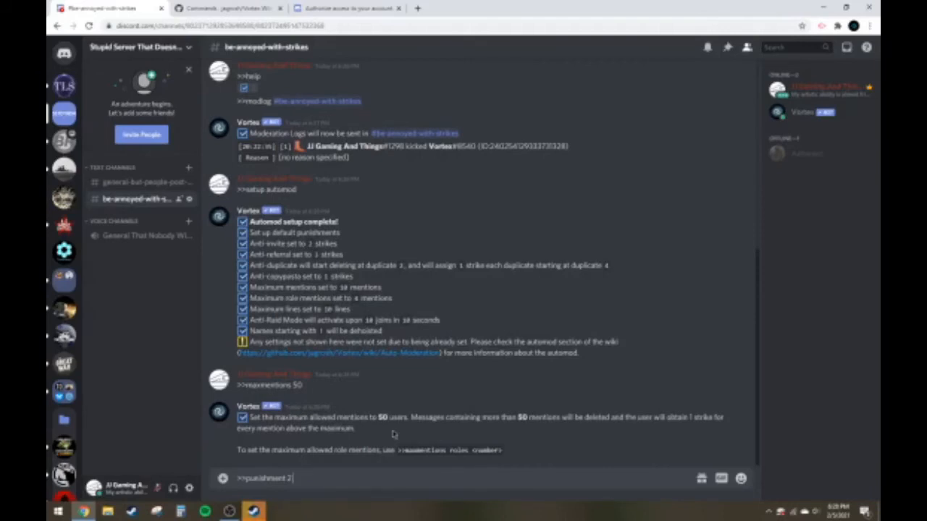
text(mute)
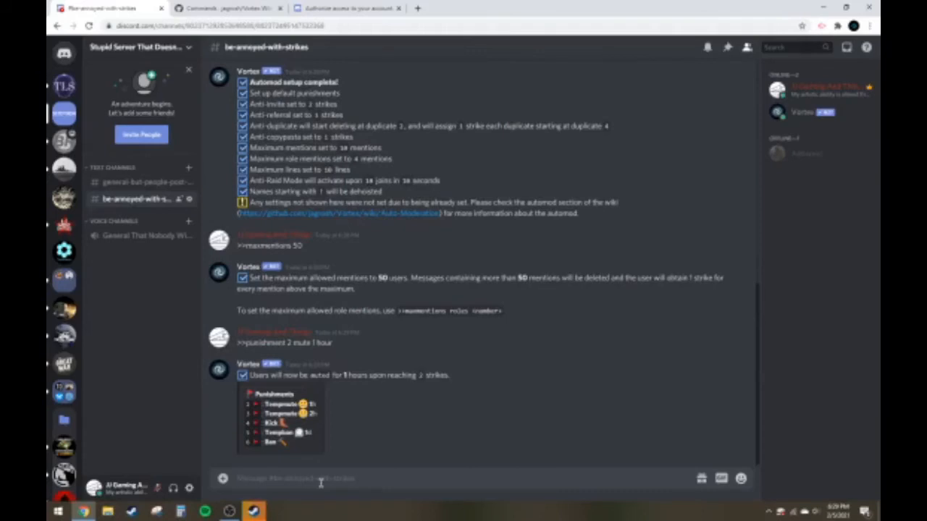
text(>>)
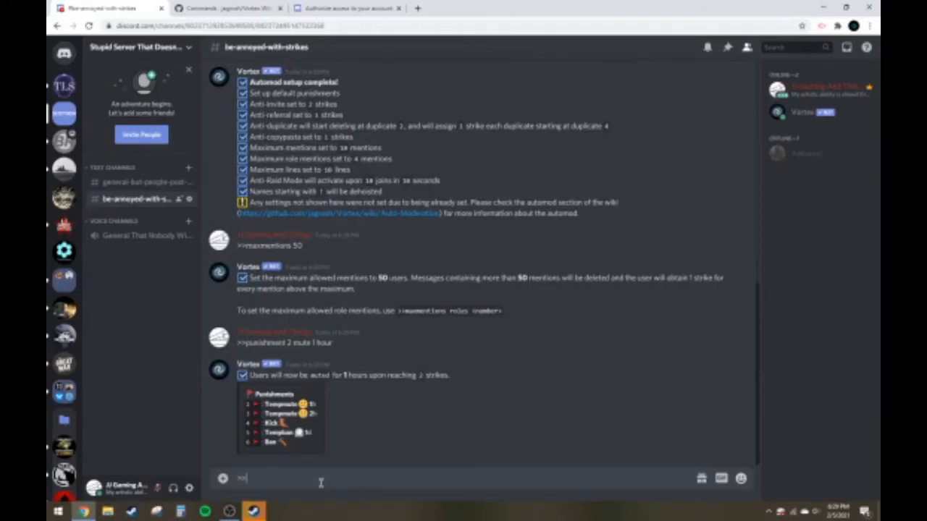
text(>>punishment)
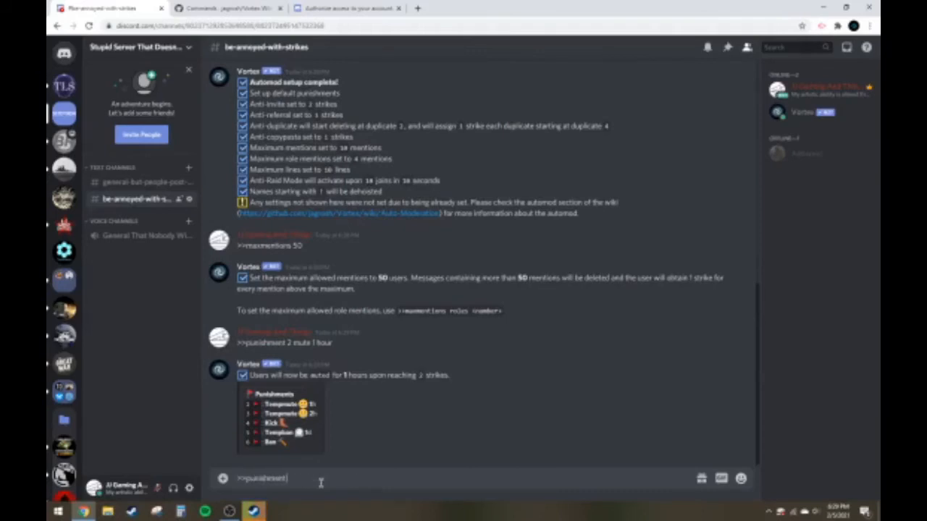
text(6)
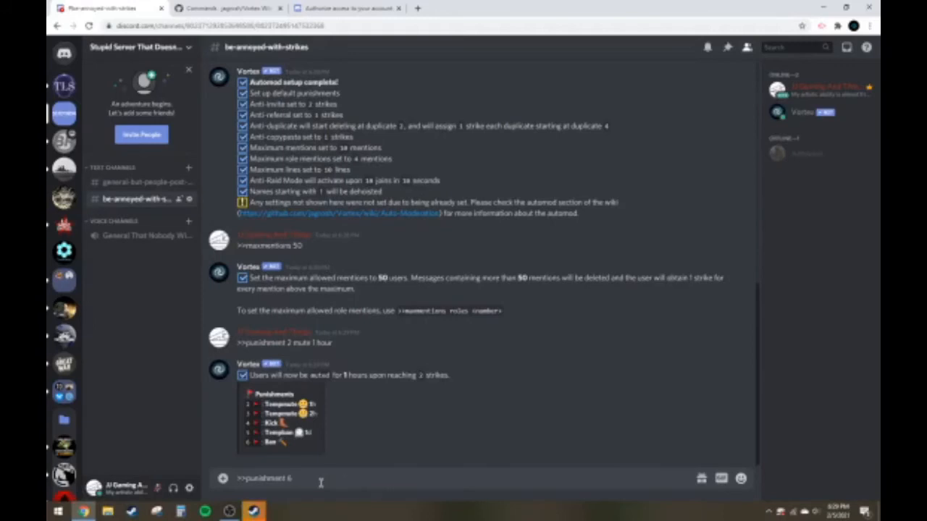
text(ban 1 week)
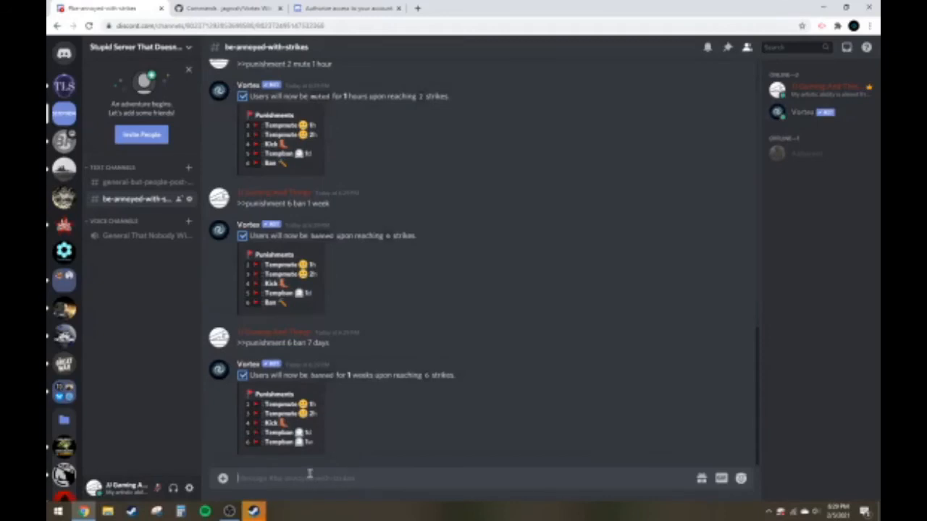
text(>>strike)
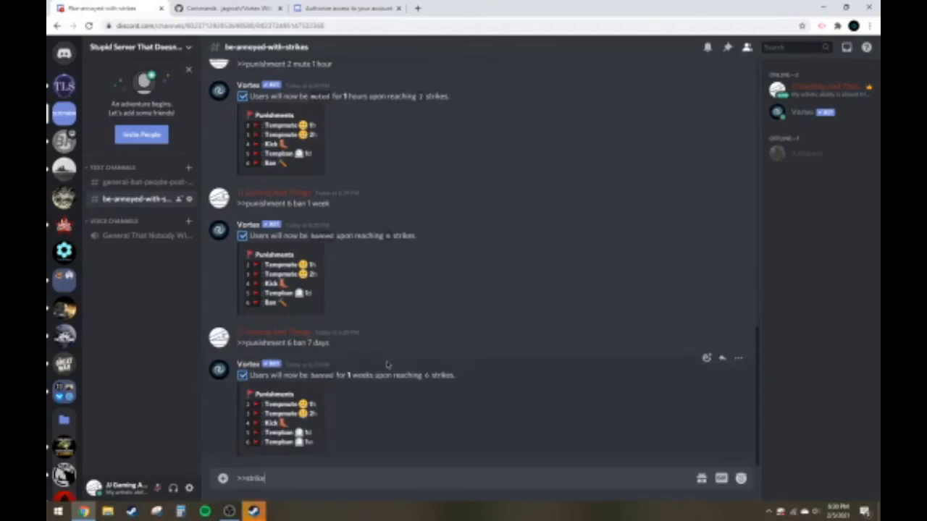
mouse_move(377, 365)
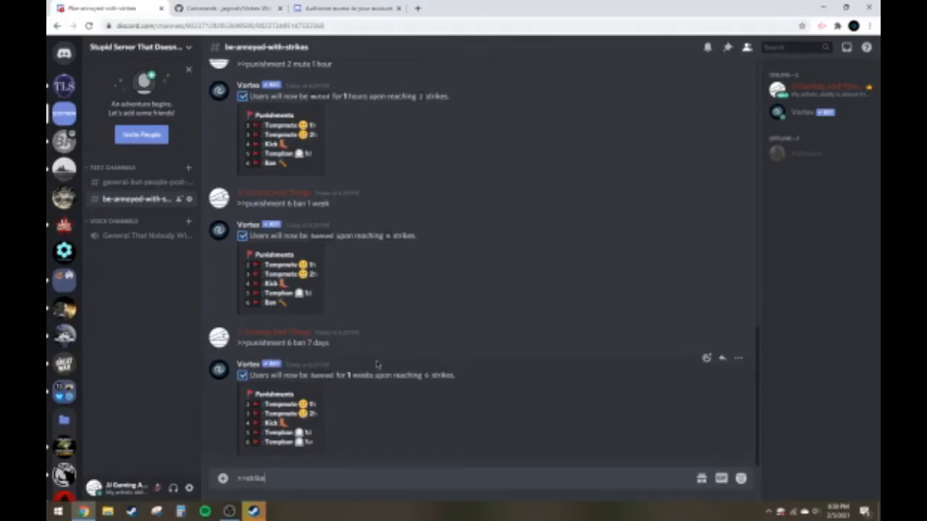
mouse_move(364, 368)
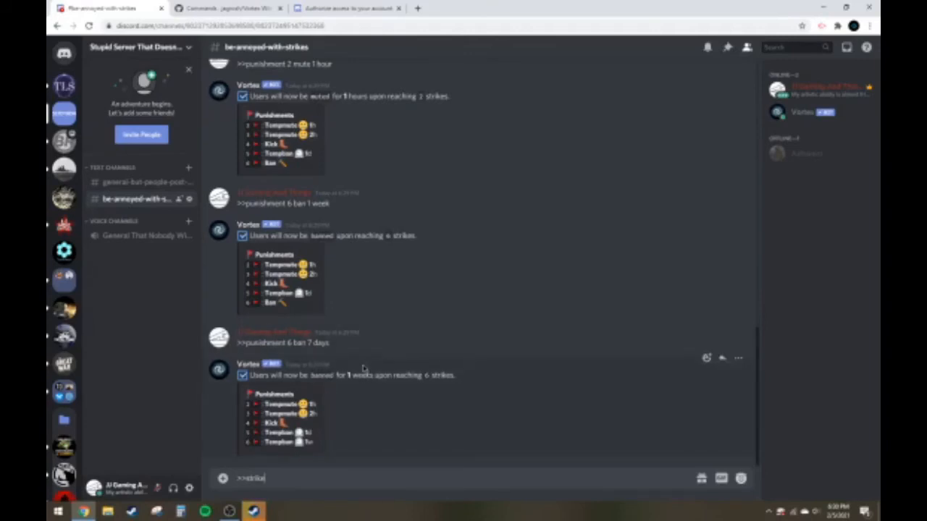
mouse_move(346, 420)
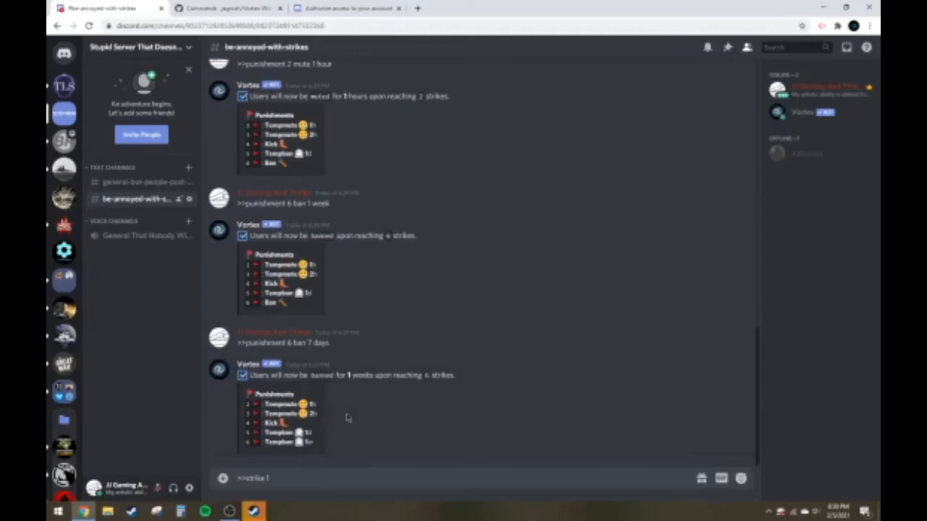
text(@)
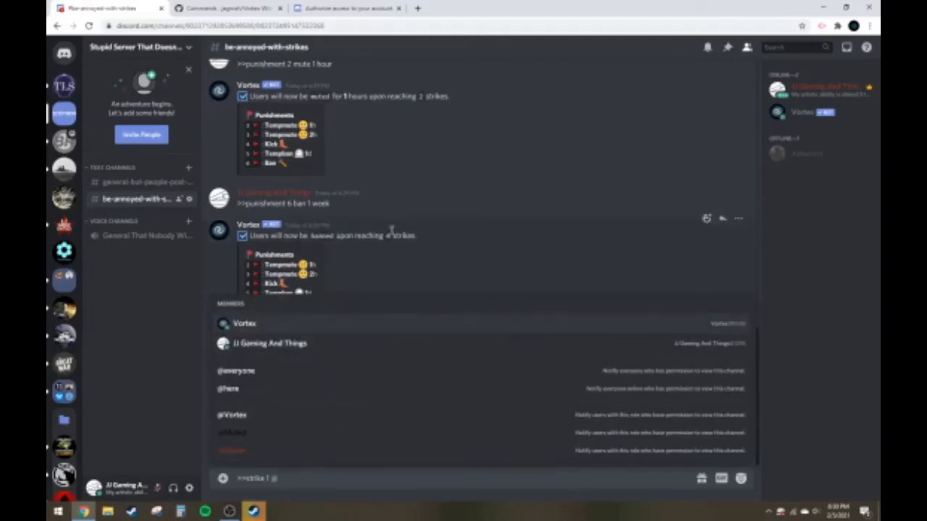
mouse_move(316, 343)
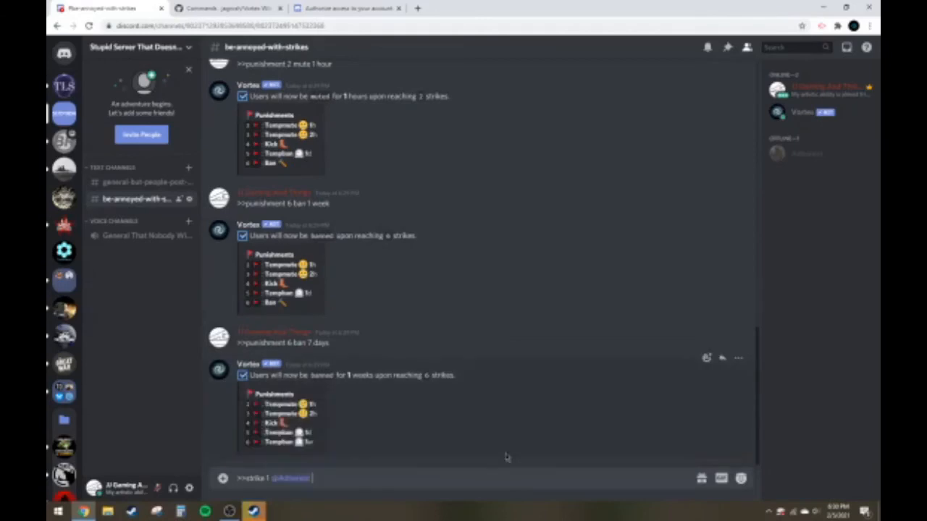
mouse_move(515, 452)
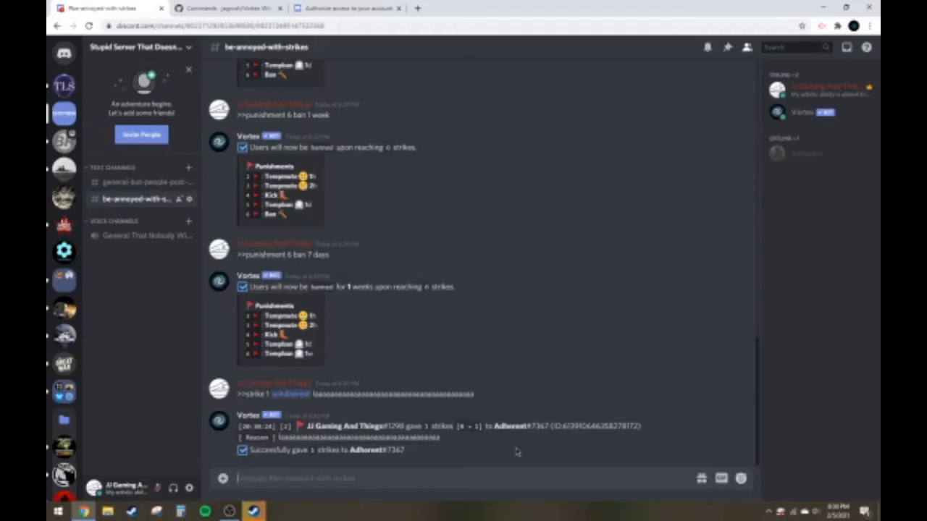
text(>>)
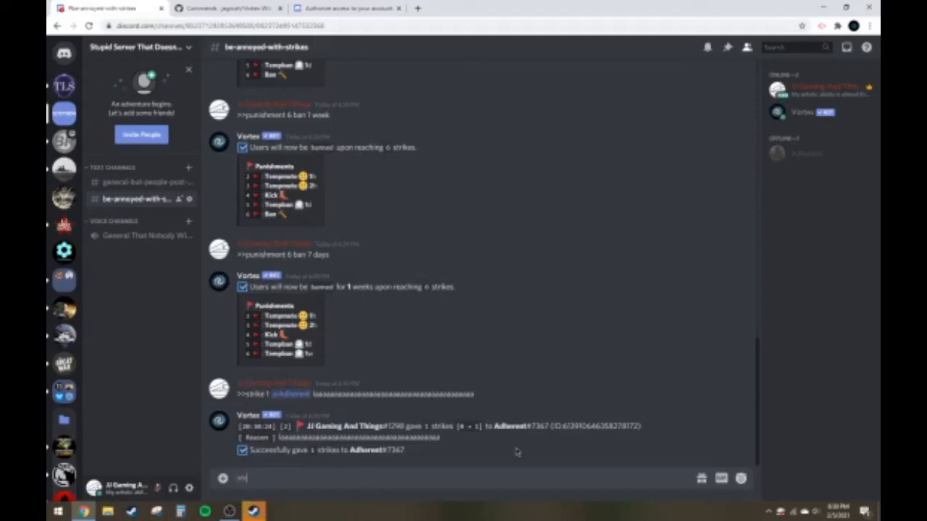
text(>>pardon 1)
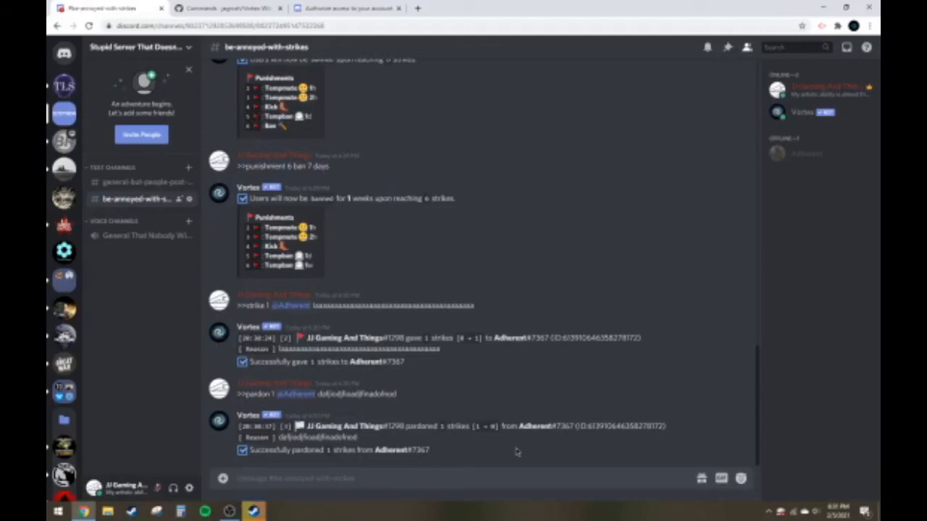
text(>>)
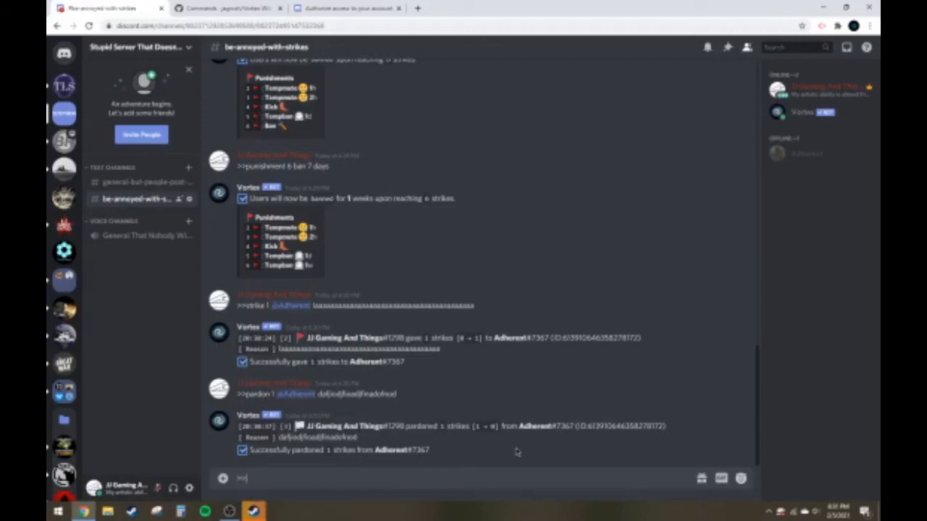
text(>mute)
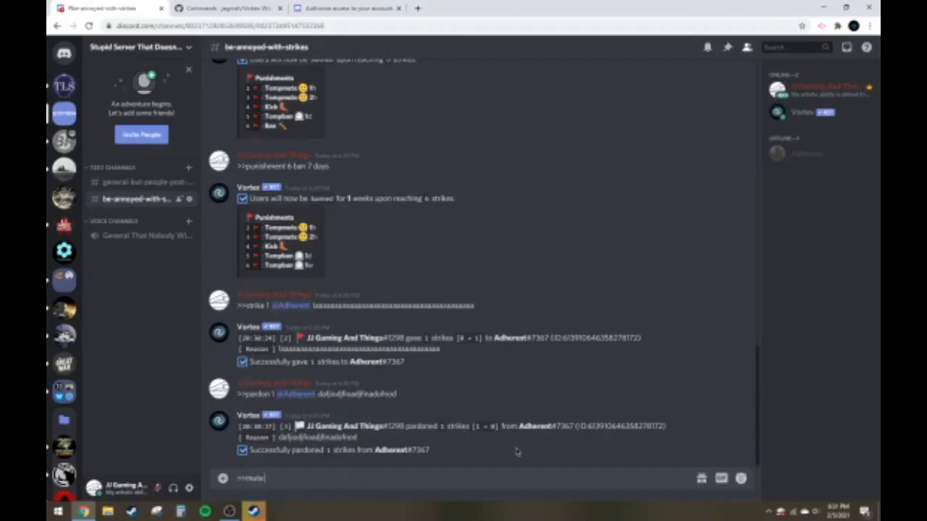
text(@ad)
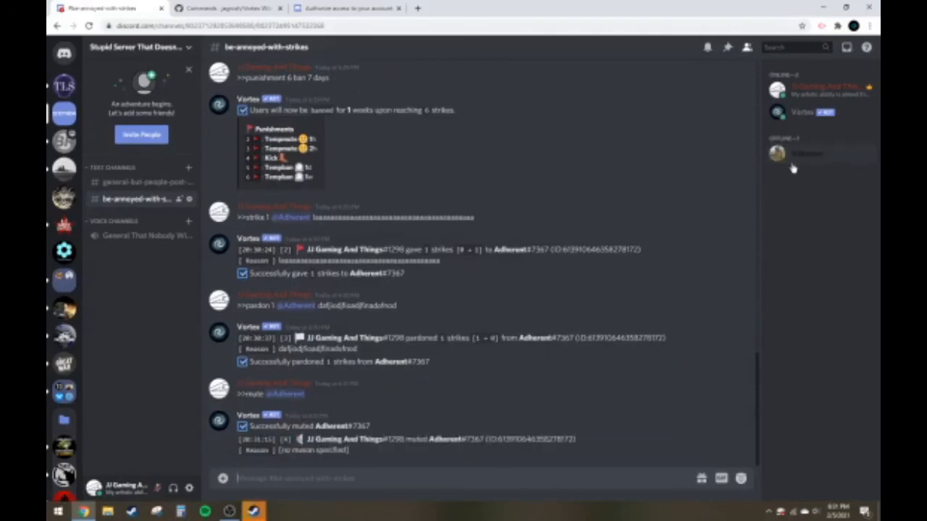
click(792, 154)
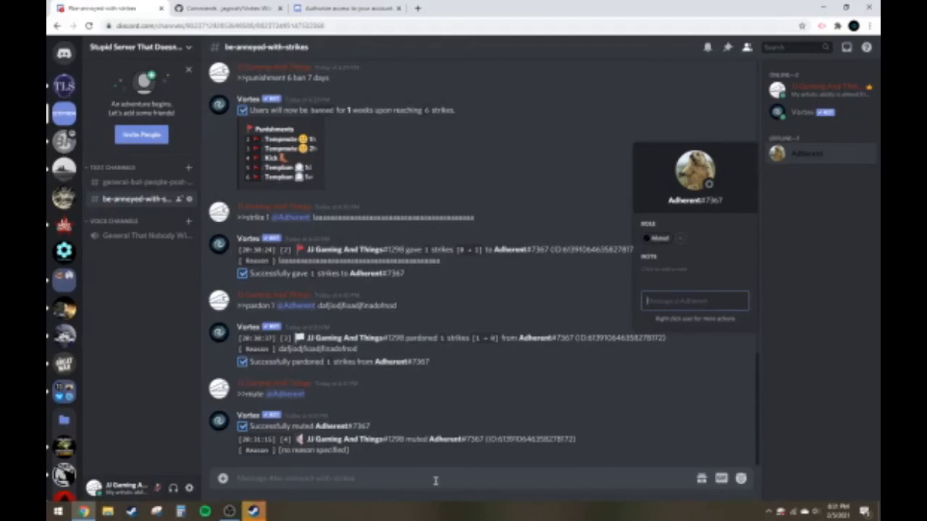
click(434, 479)
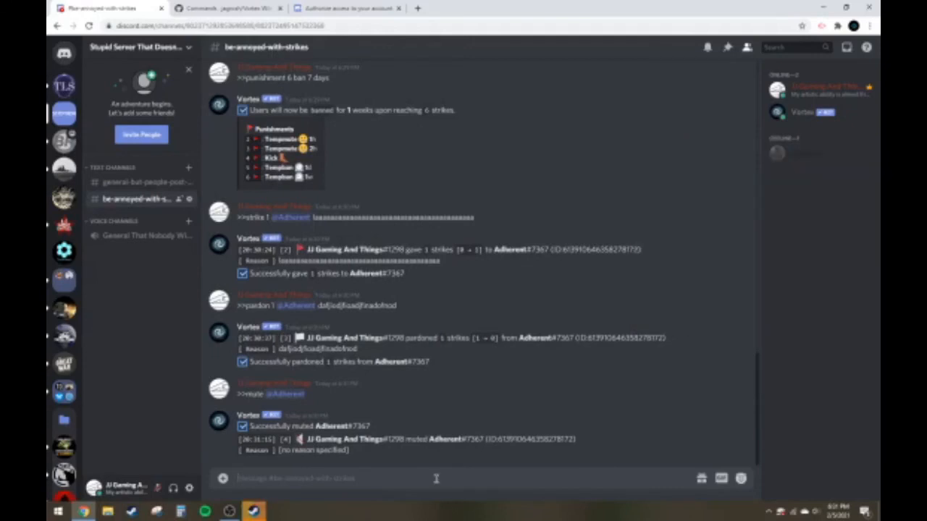
text(>>)
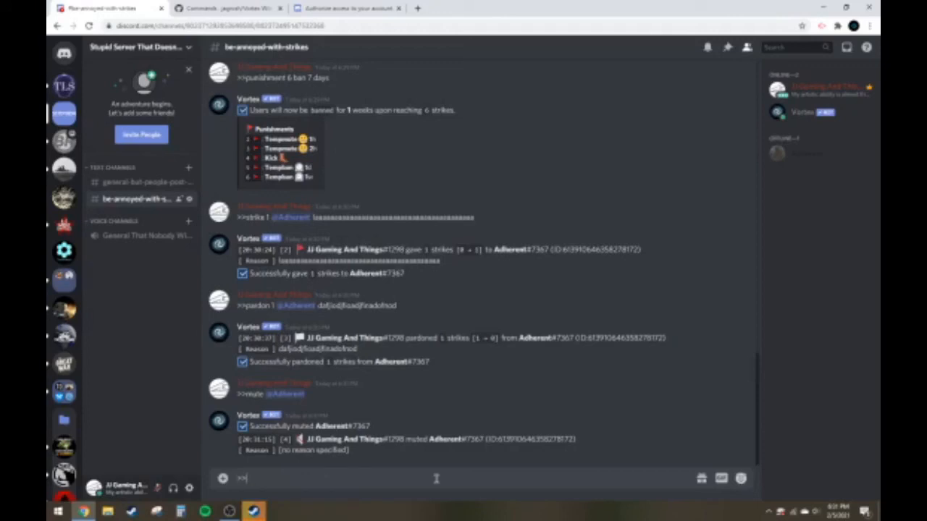
text(ban)
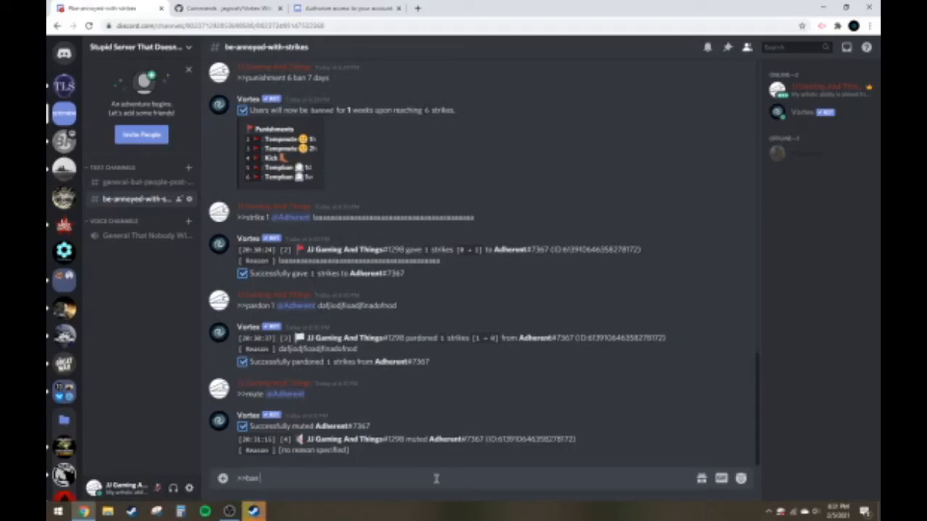
text(@ad)
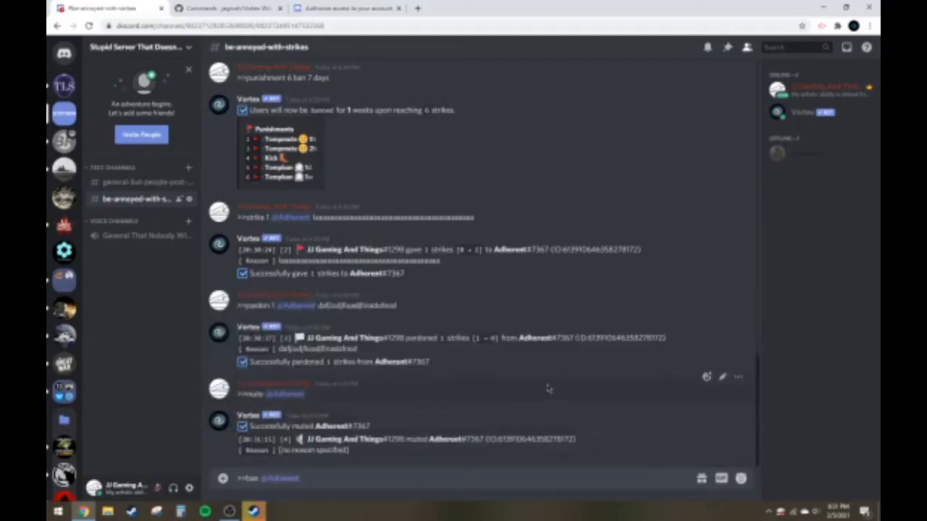
text(bye)
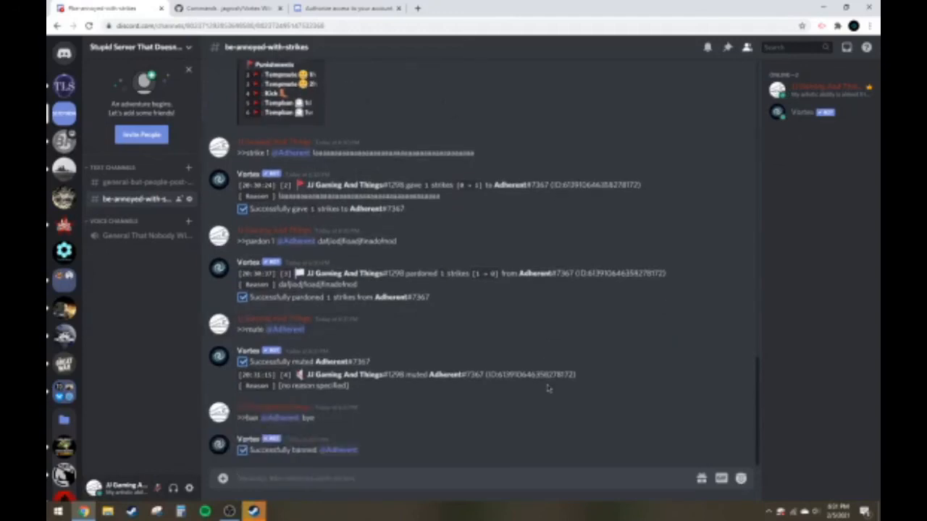
scroll(down, 3)
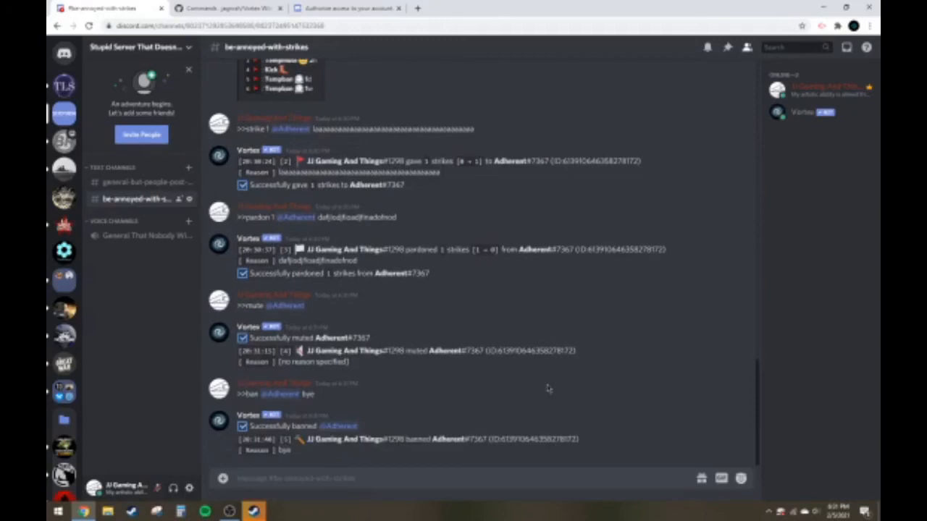